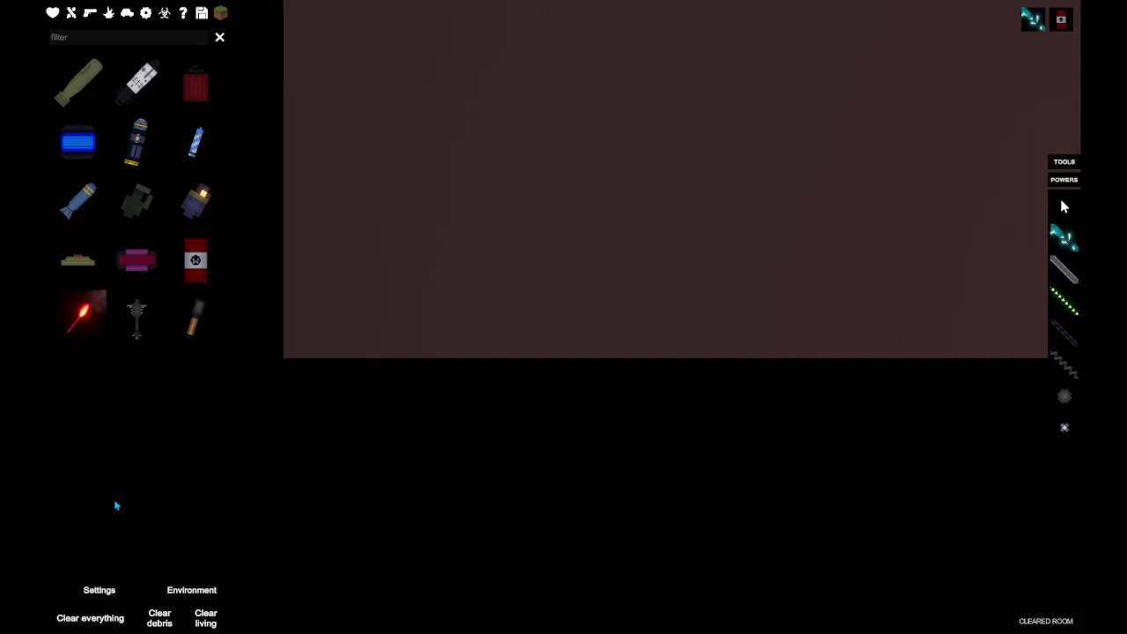
mouse_move(180, 32)
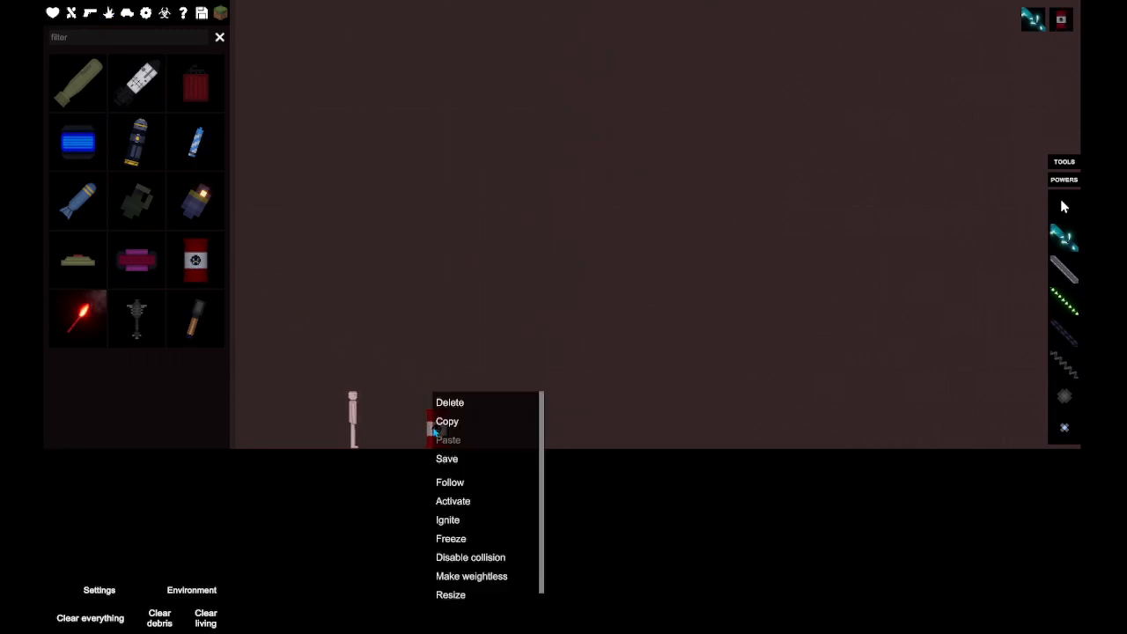
mouse_move(467, 523)
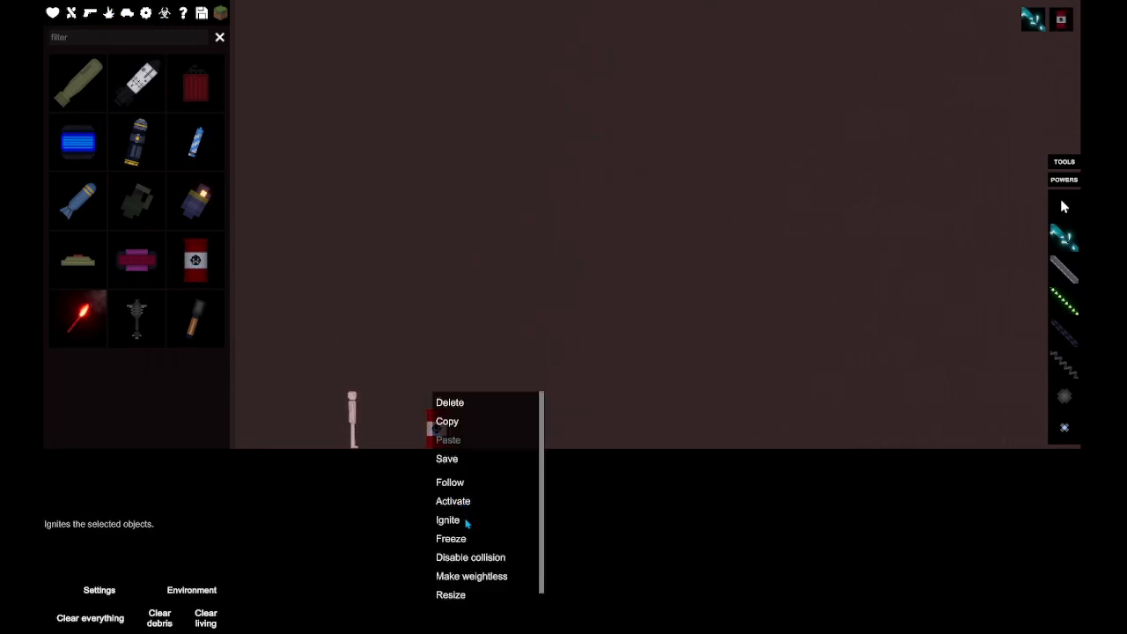
Step: Ignite the standing ragdoll so it burns beside the lava pool
left_click(448, 520)
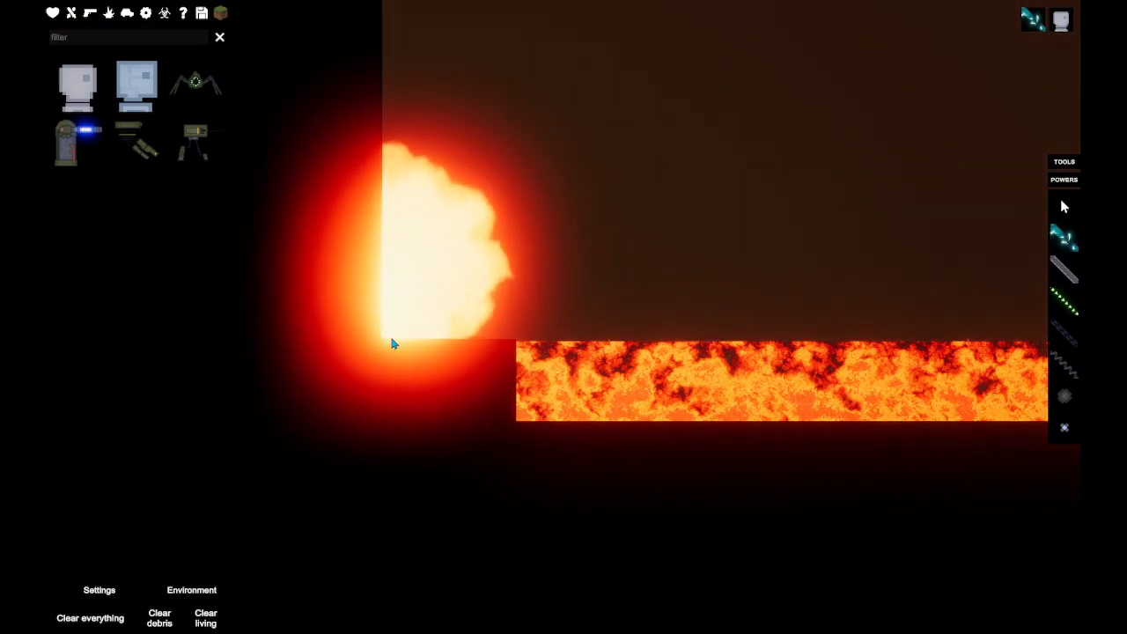
mouse_move(91, 617)
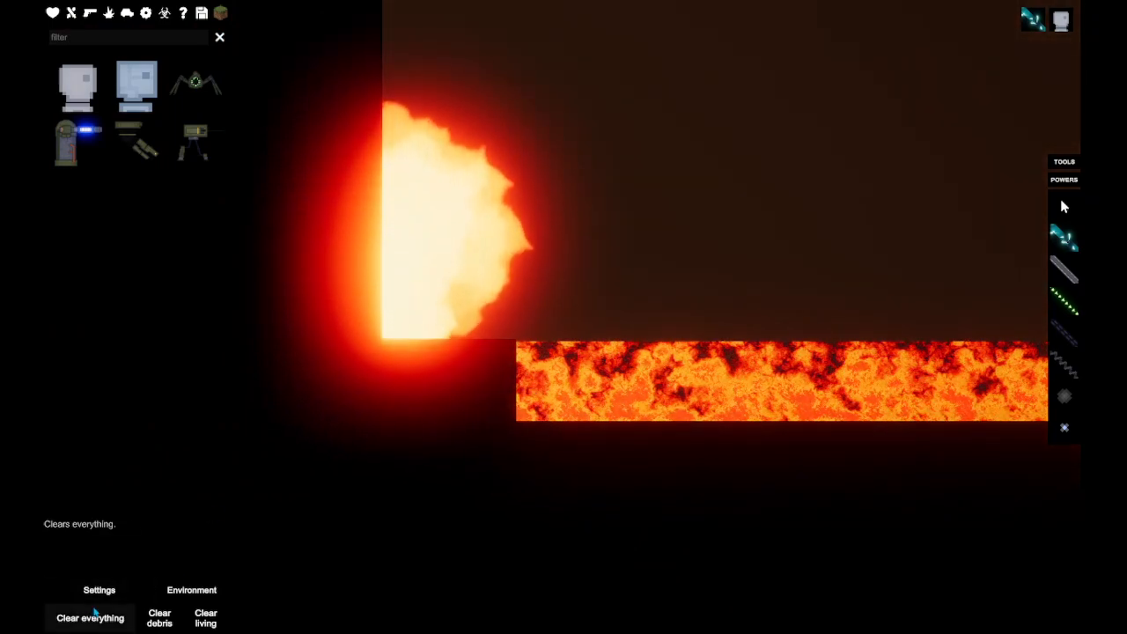
Step: Clear everything off the map and remove the wire attached to the new Steve ragdoll
left_click(90, 618)
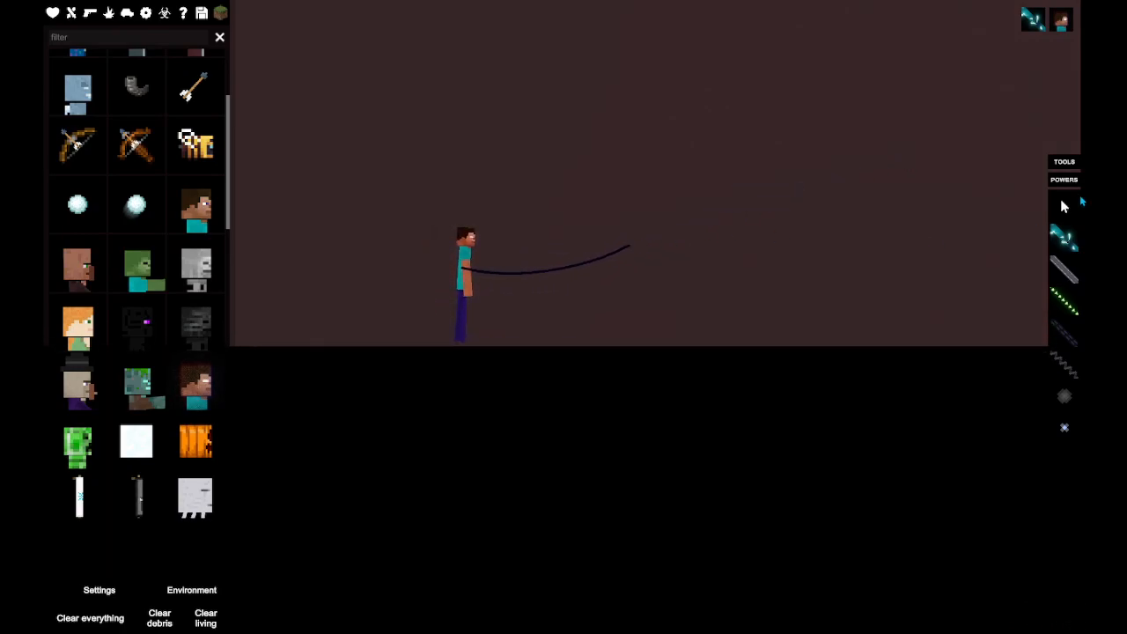
right_click(461, 273)
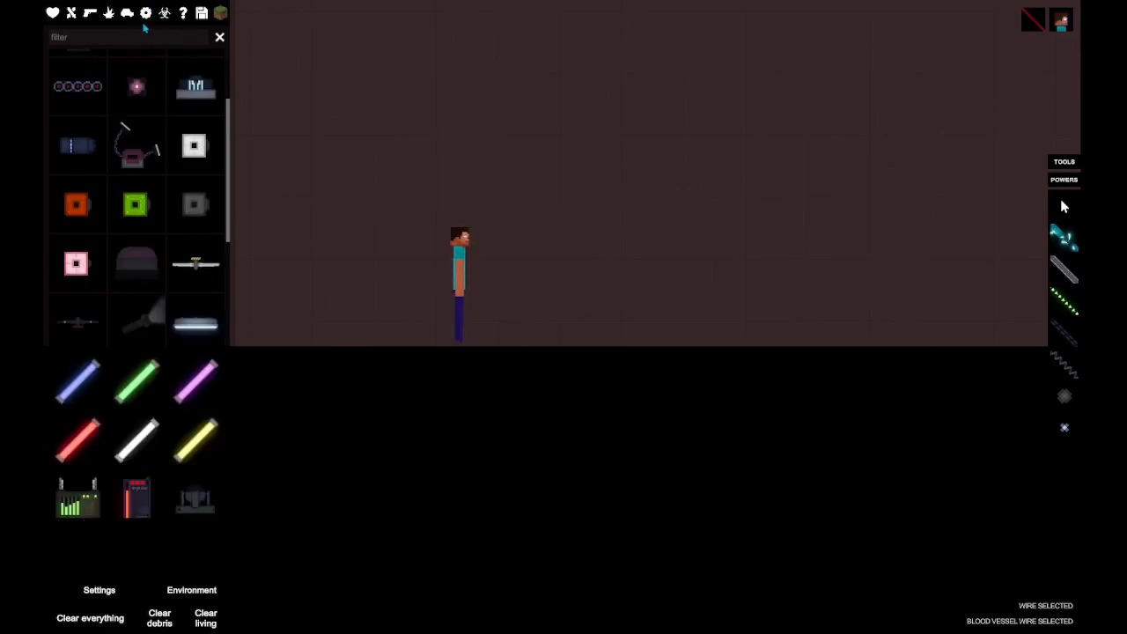
Step: Browse to Machinery for a heart-rate monitor and delete the leftover laser pointer
scroll("down", 3)
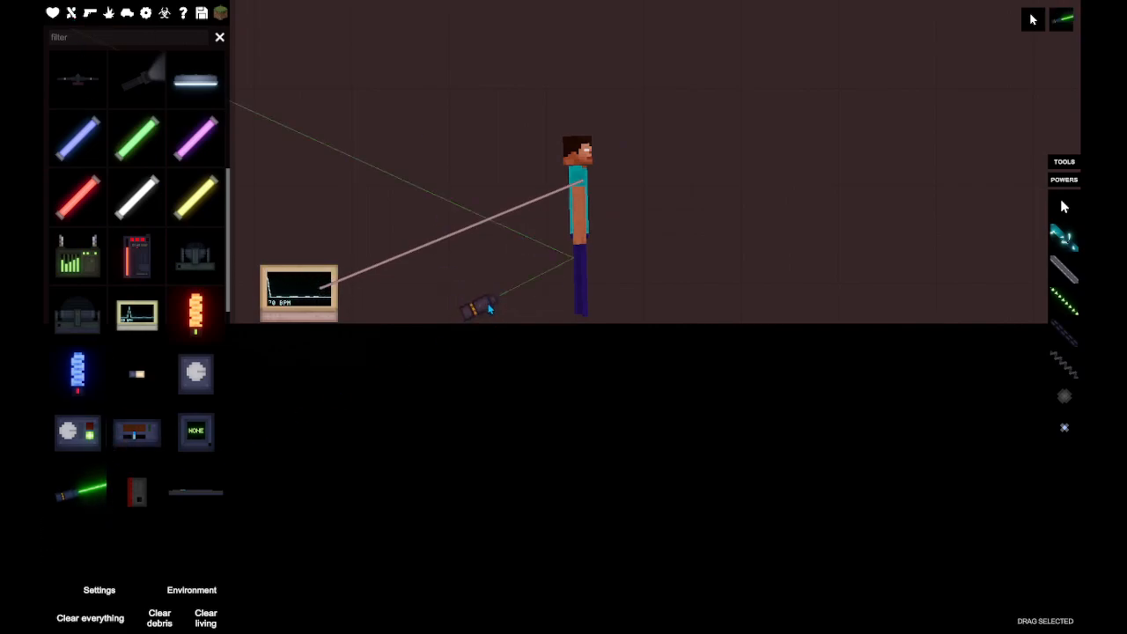
right_click(479, 308)
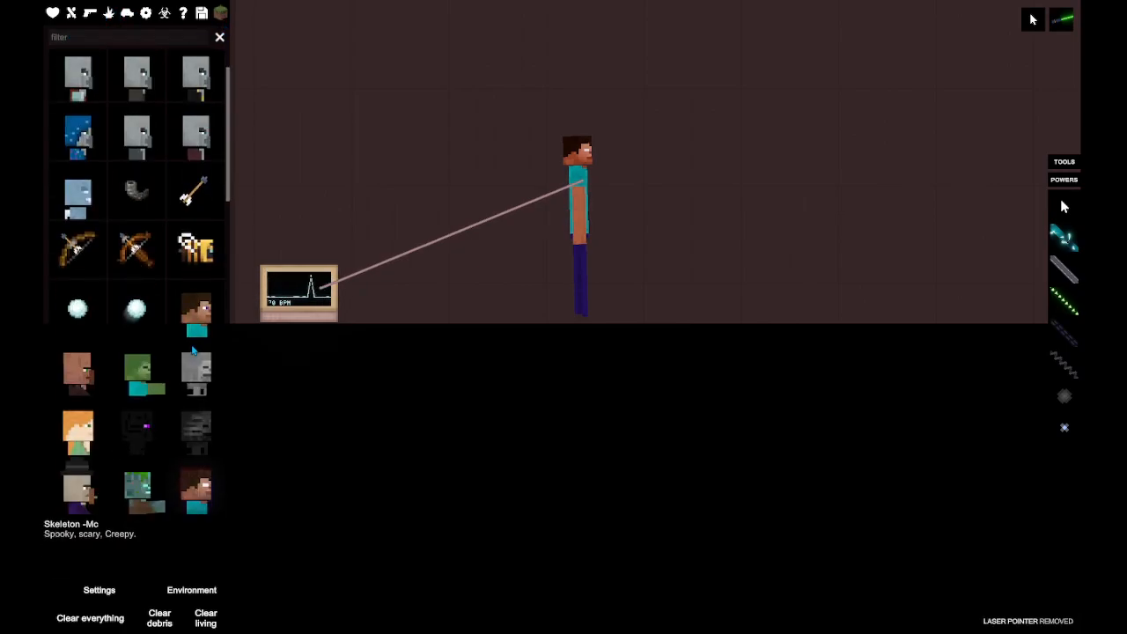
Step: Browse the Minecraft items for the diamond axe and wooden plank to strike Steve
scroll("down", 3)
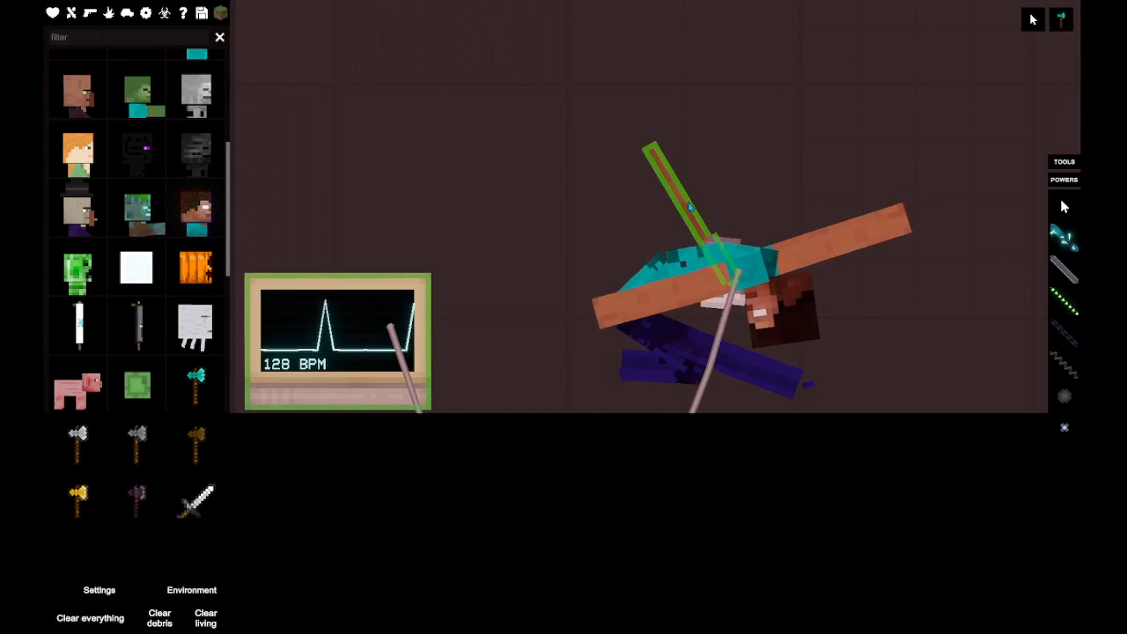
Step: Delete the diamond axe and ignite an explosive barrel beside Steve
left_click(687, 208)
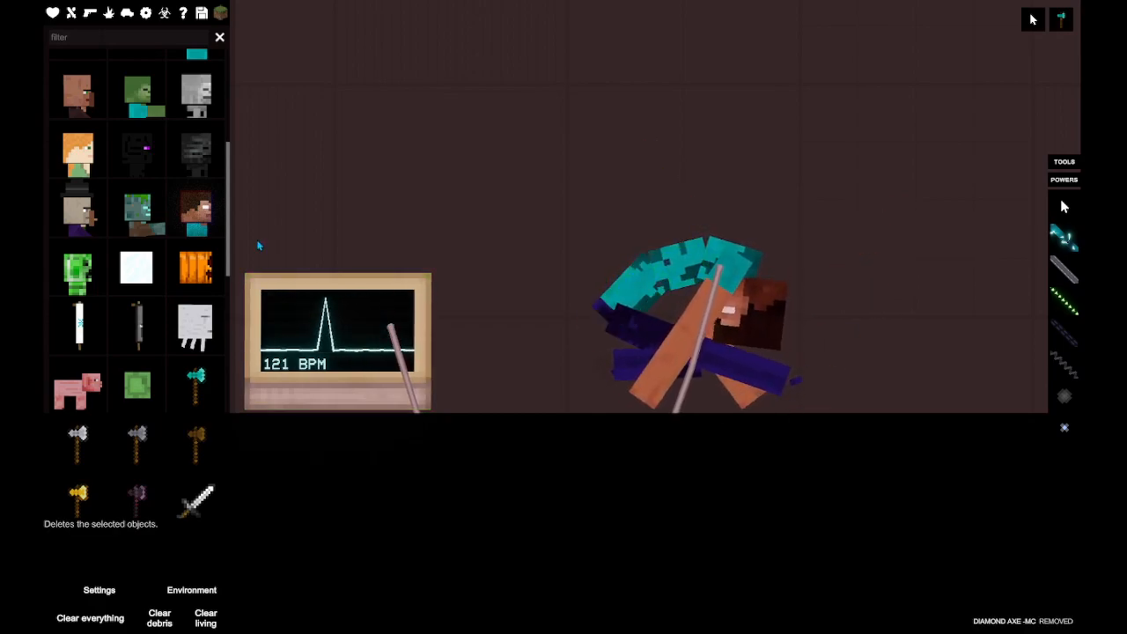
mouse_move(196, 326)
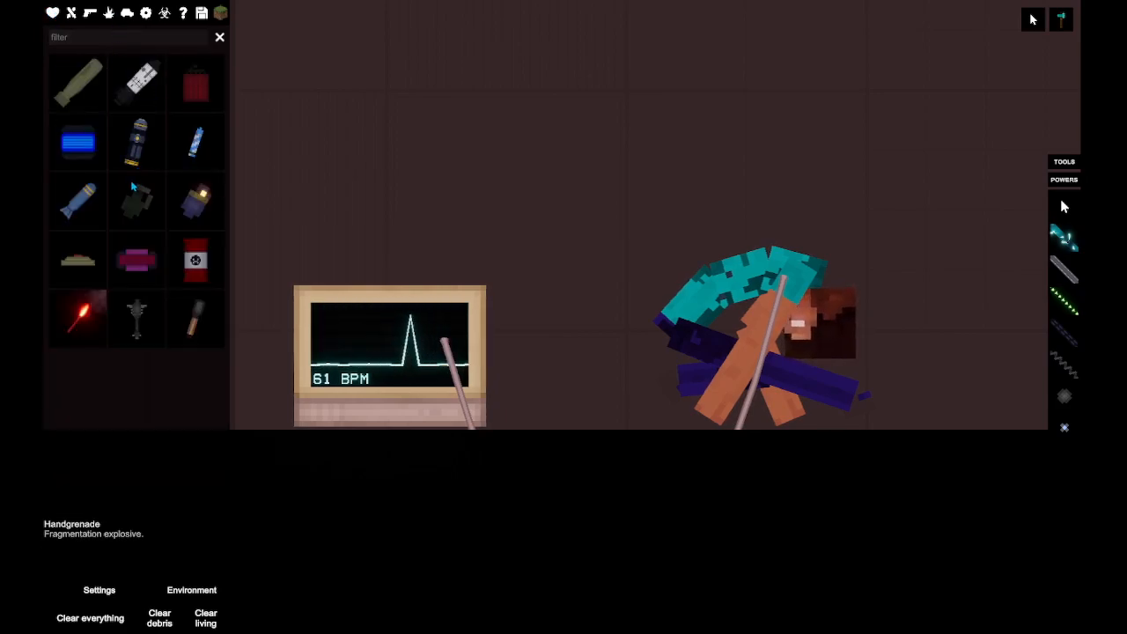
mouse_move(226, 226)
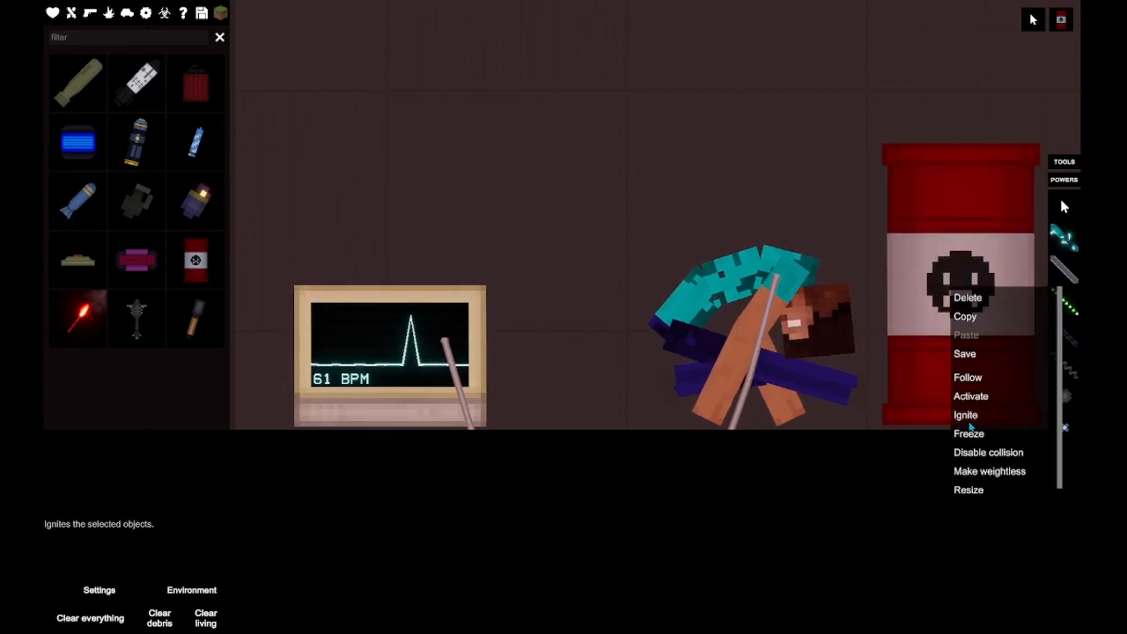
left_click(963, 415)
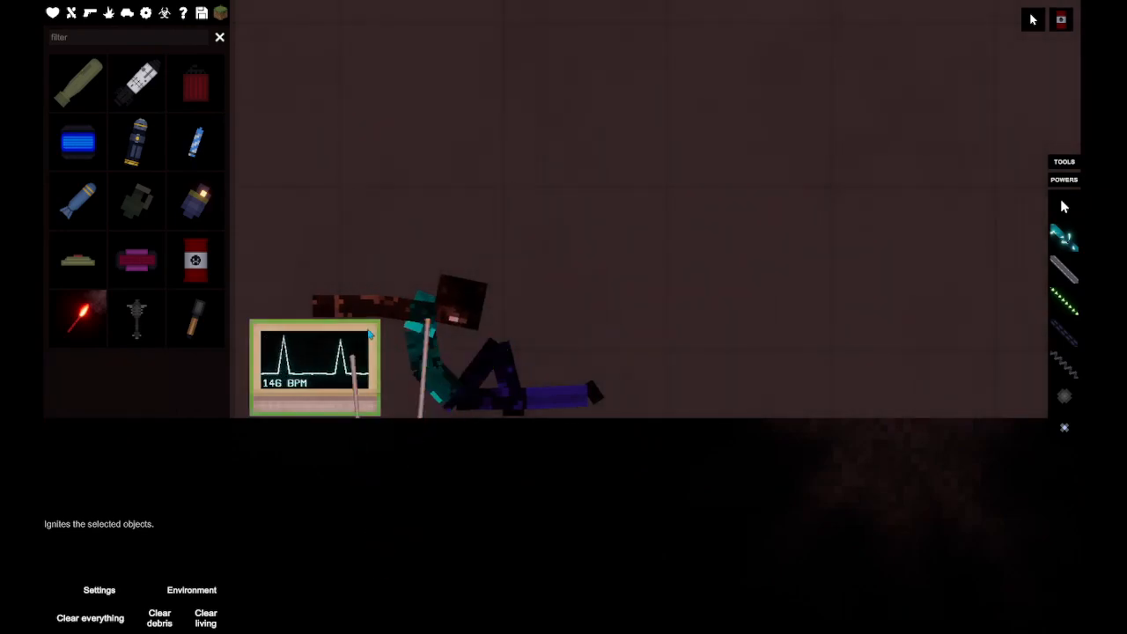
mouse_move(141, 14)
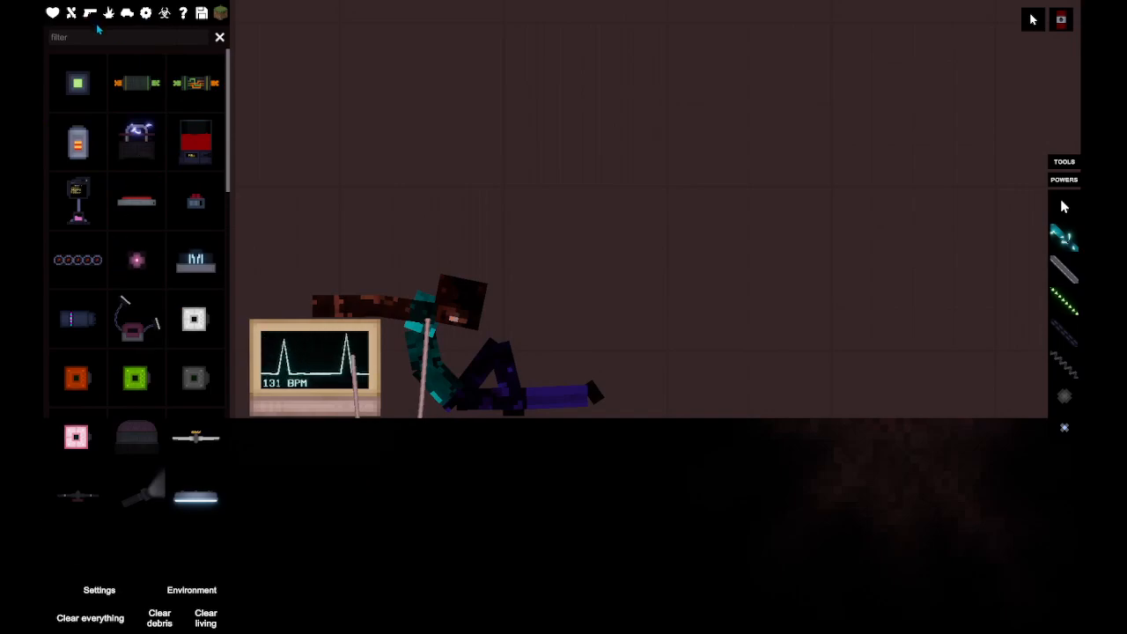
left_click(81, 12)
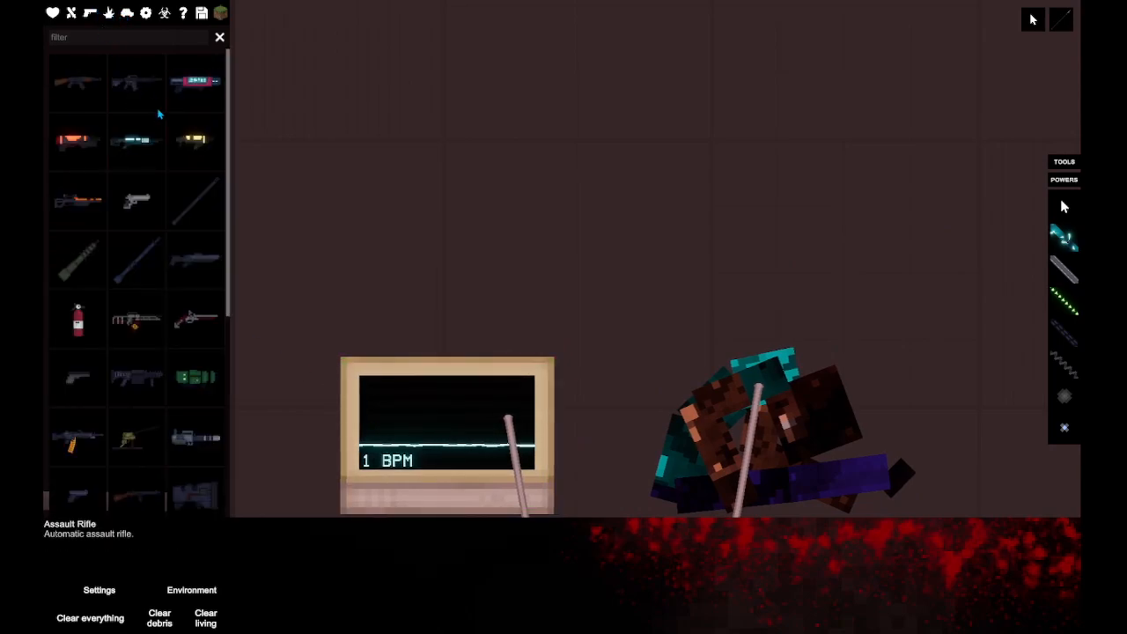
mouse_move(111, 326)
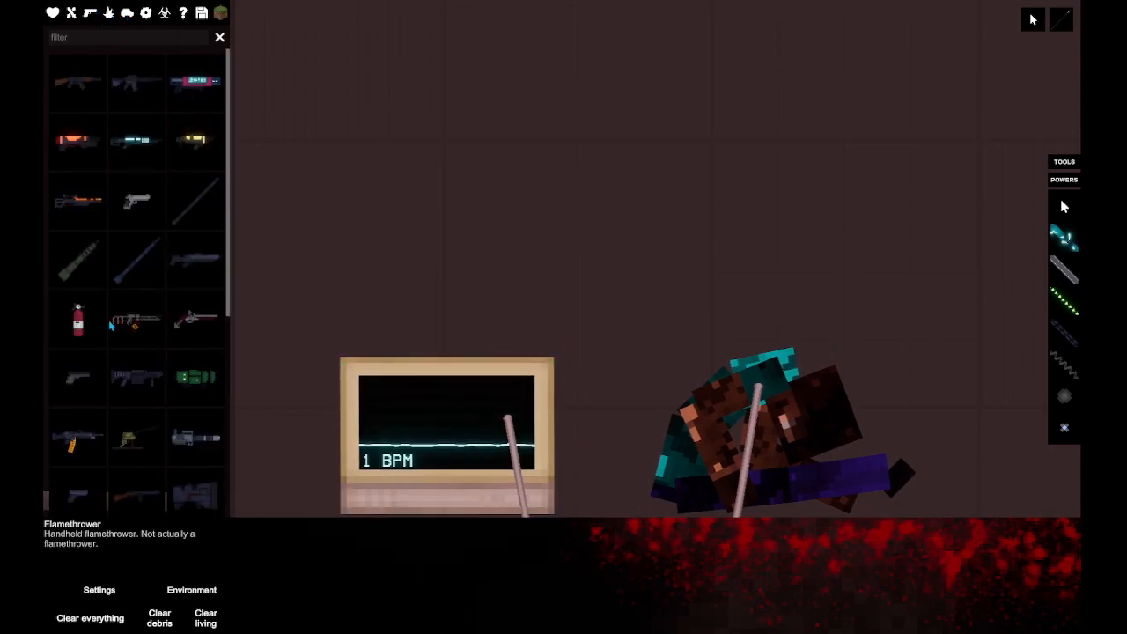
mouse_move(397, 273)
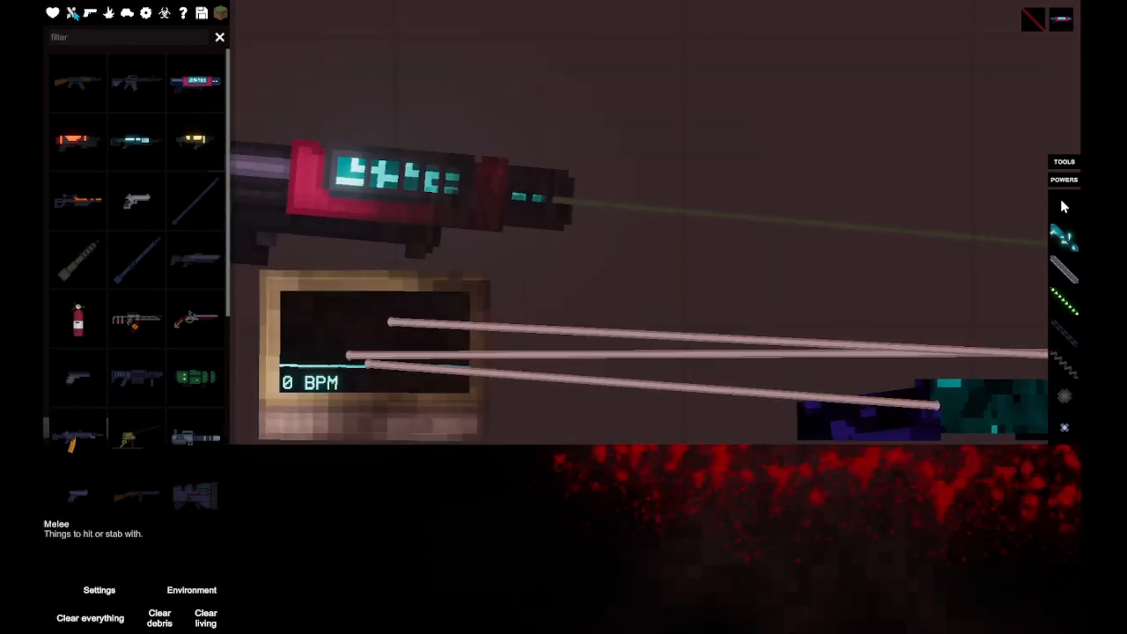
Step: Fire the beam rifle at wired-up Herobrine until the monitor reads 0 BPM
left_click(102, 14)
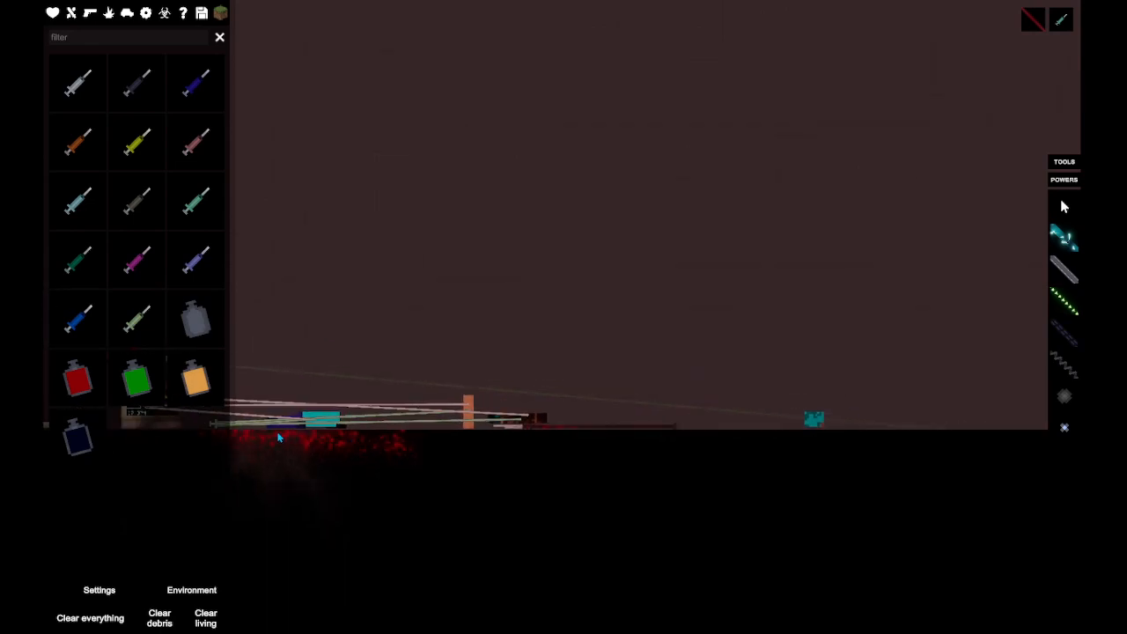
mouse_move(197, 256)
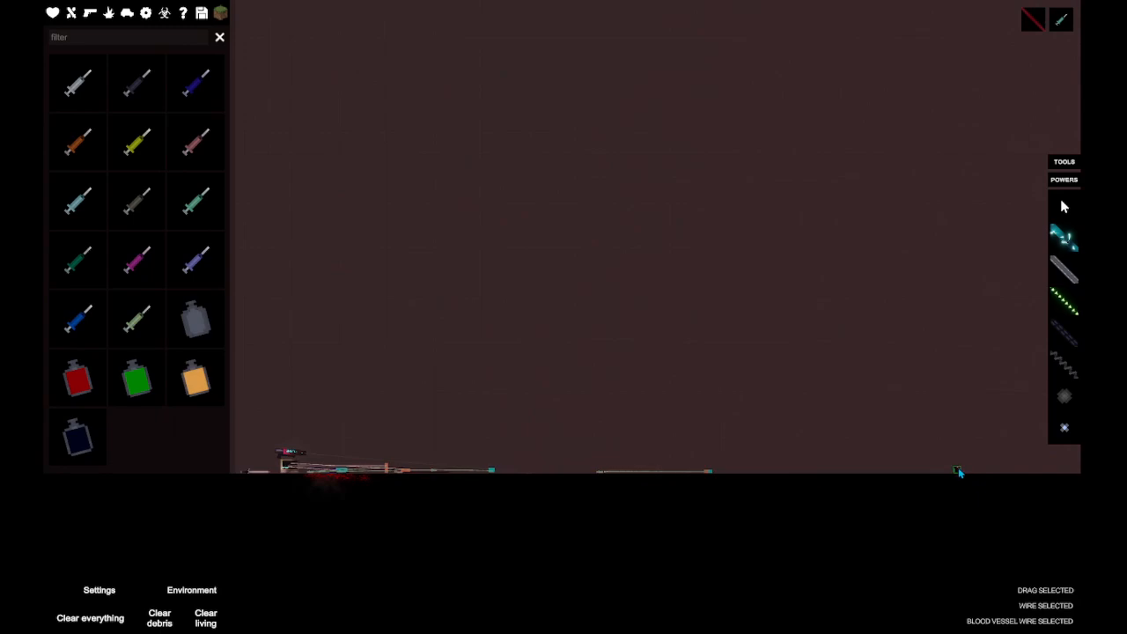
Step: Pan the view out across the wired body lying along the floor
left_click_drag(958, 470, 293, 469)
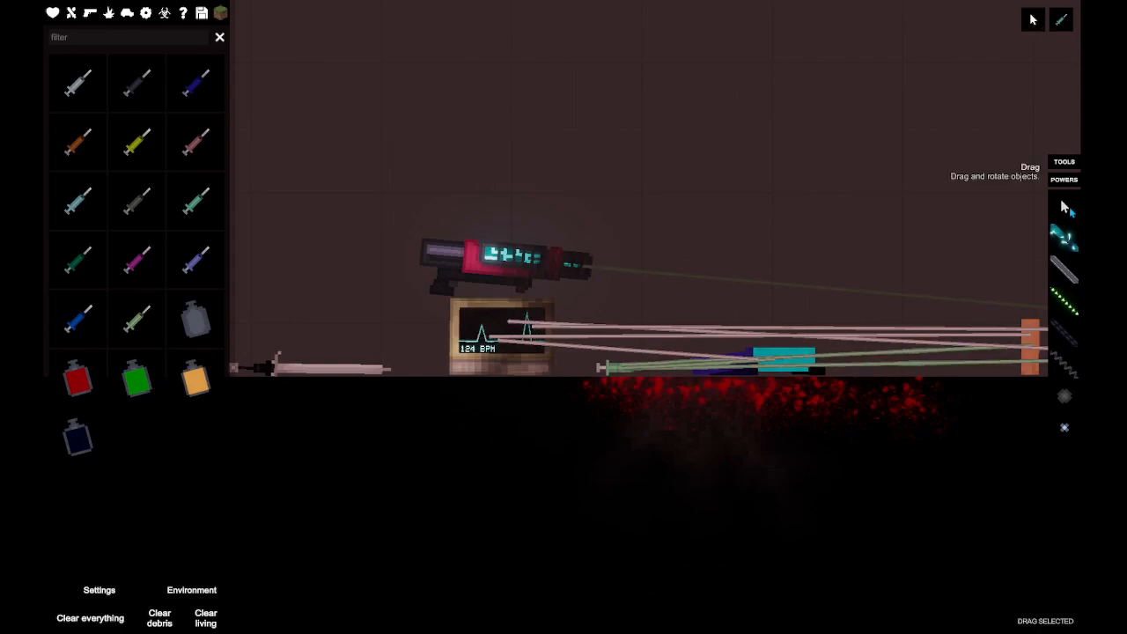
Step: Drag the life syringe into the body so the monitor shows a pulse again
left_click_drag(503, 265, 555, 264)
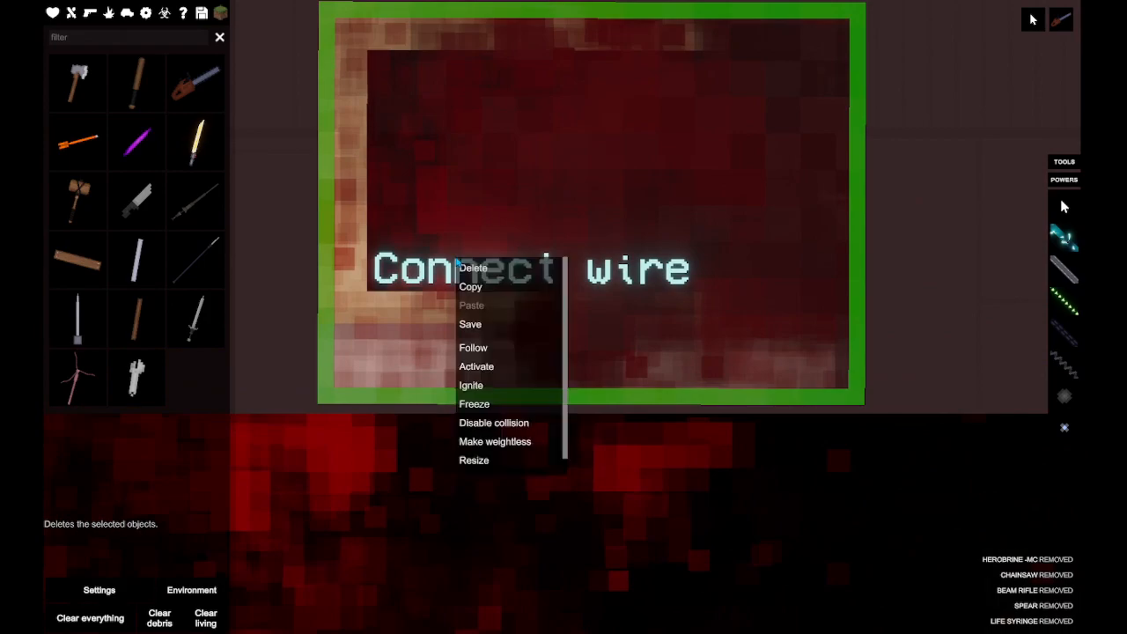
Step: Clear every object from the map and browse for a fresh heart monitor
left_click(472, 268)
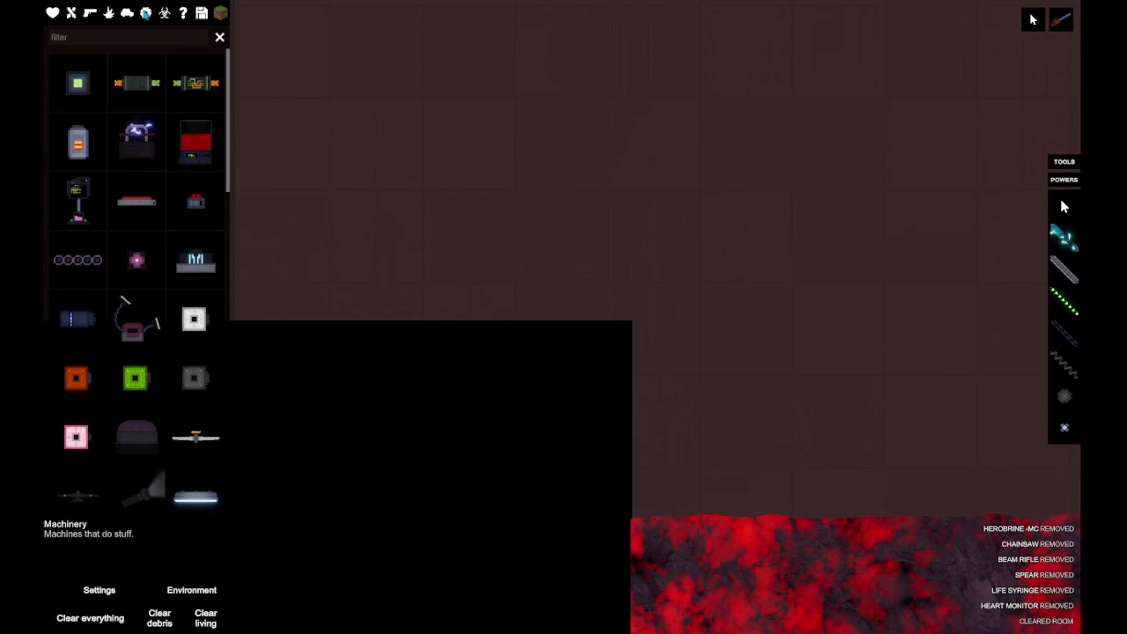
scroll("down", 3)
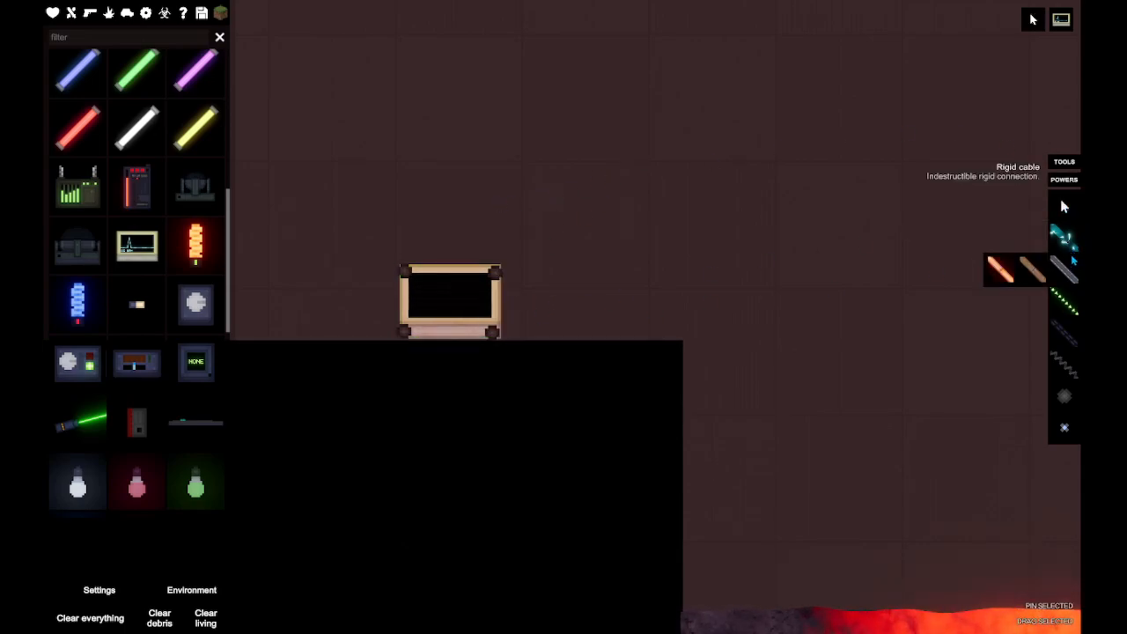
left_click(562, 293)
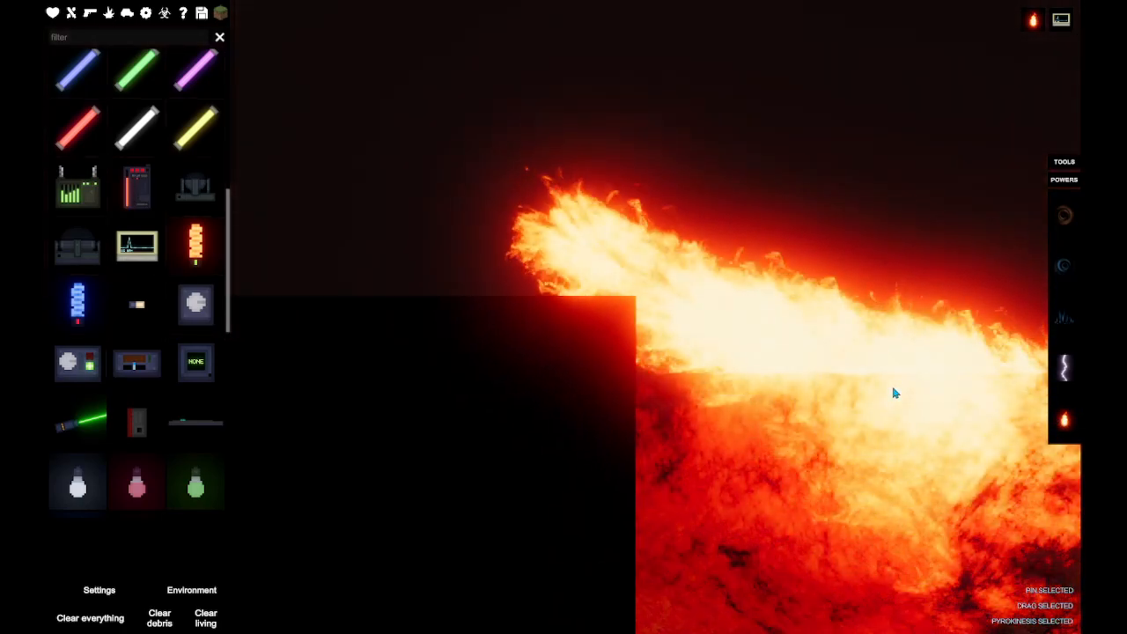
left_click(1064, 368)
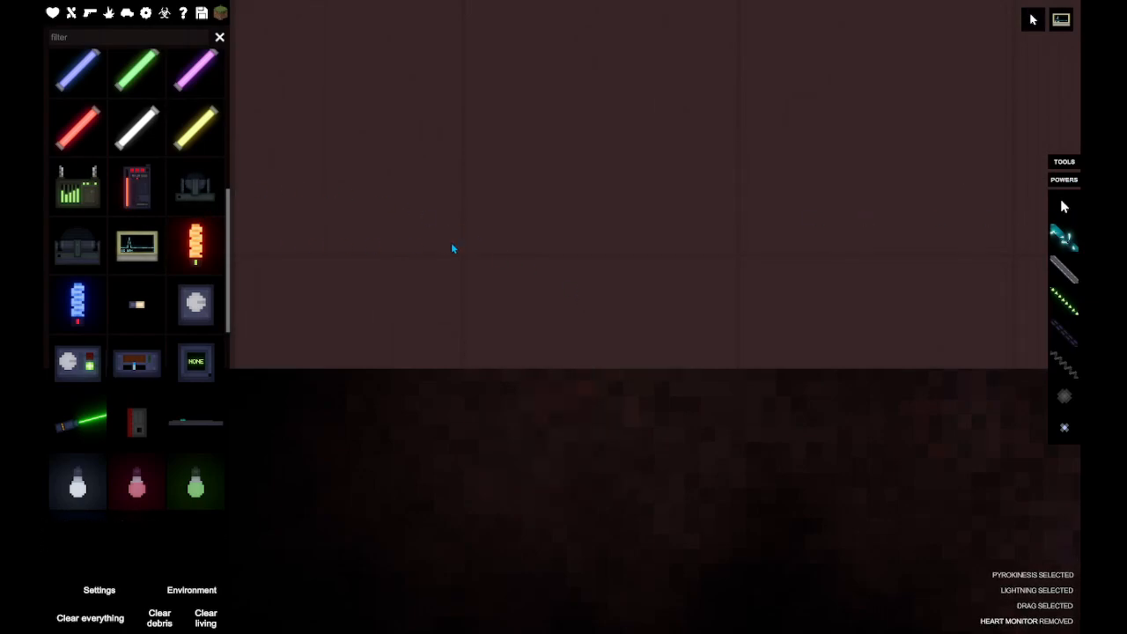
left_click(90, 620)
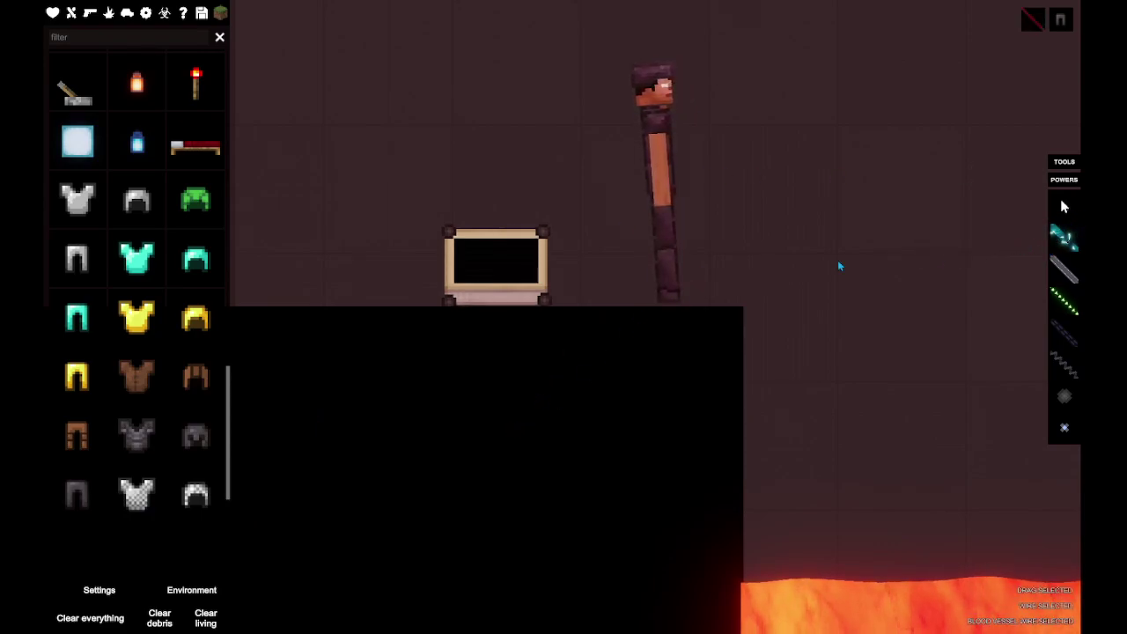
Step: Drag the dark-clothed ragdoll along the ledge closer to the heart monitor
left_click_drag(511, 261, 648, 144)
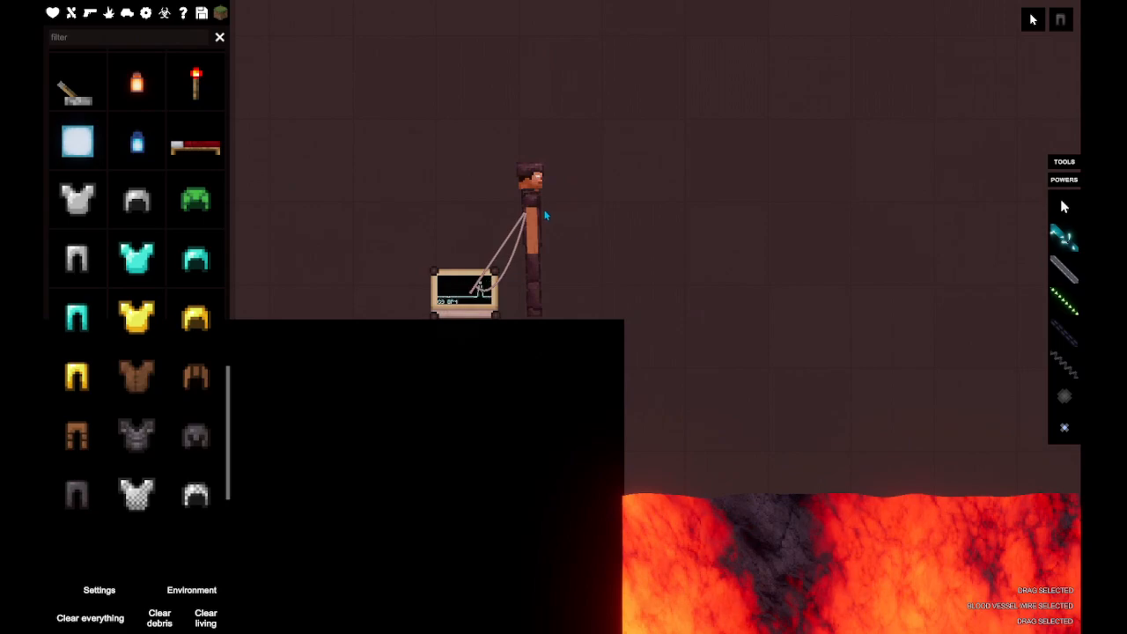
Step: Delete the heart monitor from the ledge via its context menu
right_click(542, 215)
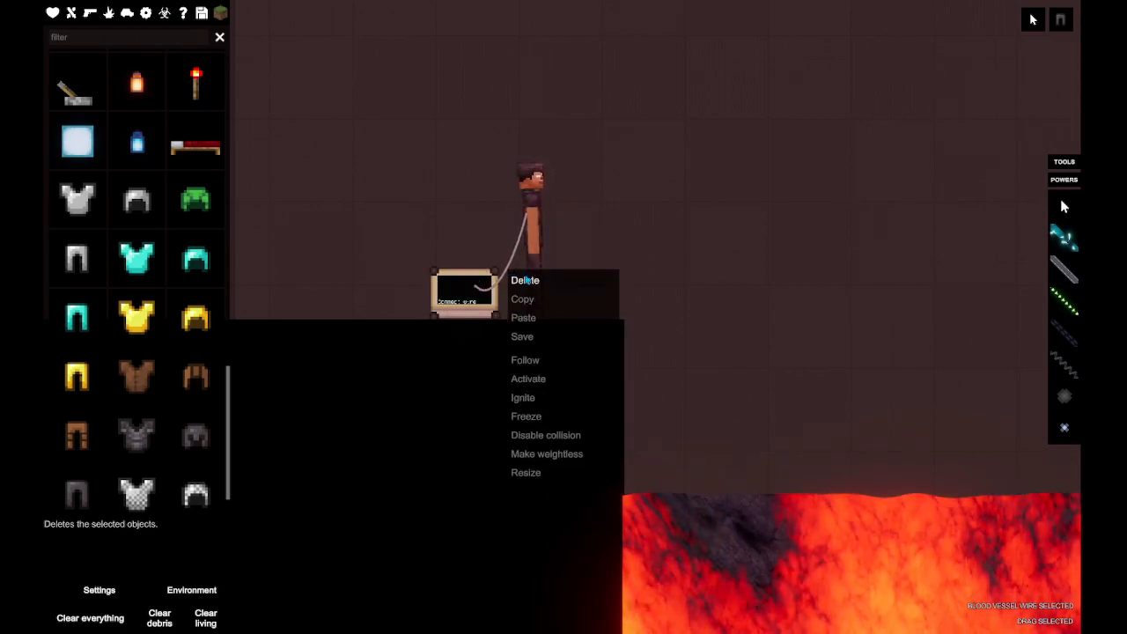
left_click(525, 280)
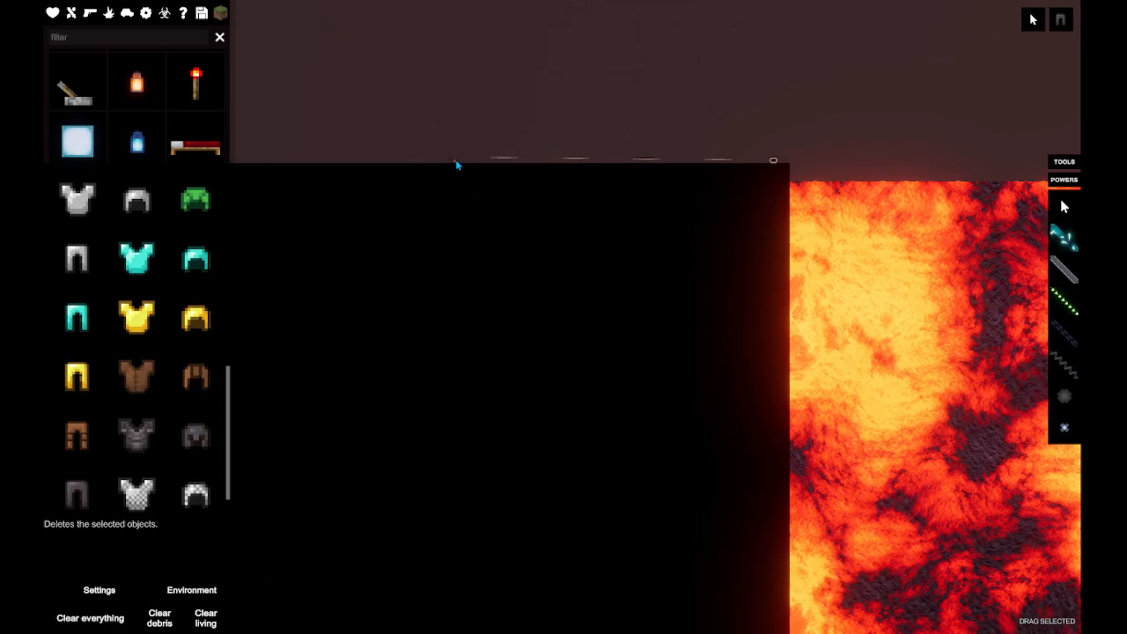
mouse_move(472, 165)
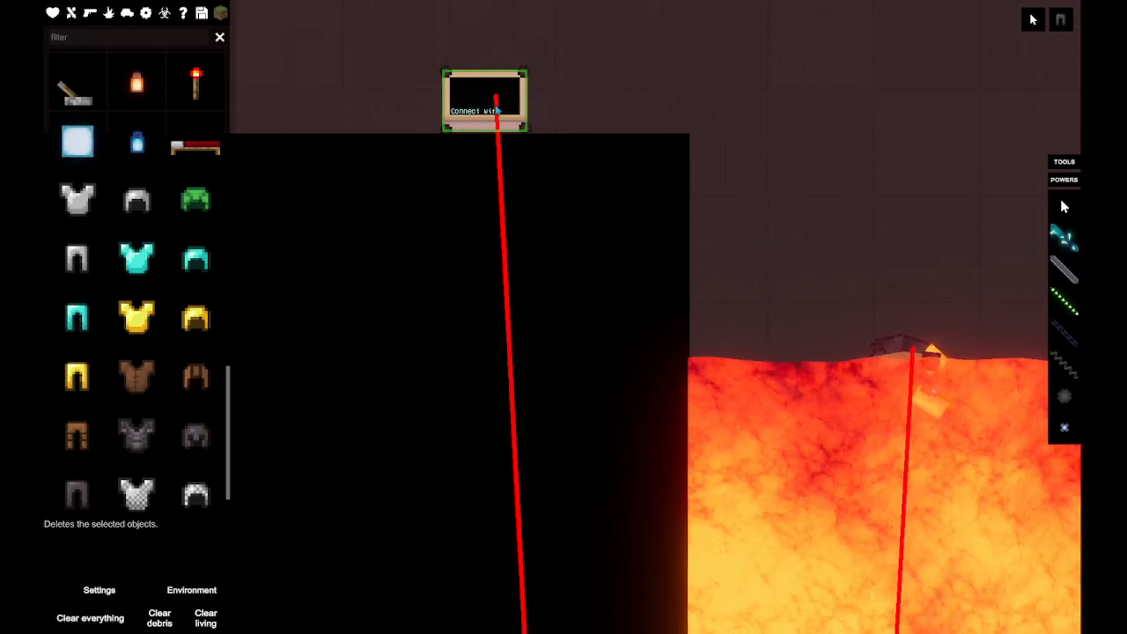
Step: Wire the heart monitor to Herobrine's body in the lava with rigid cables
right_click(493, 115)
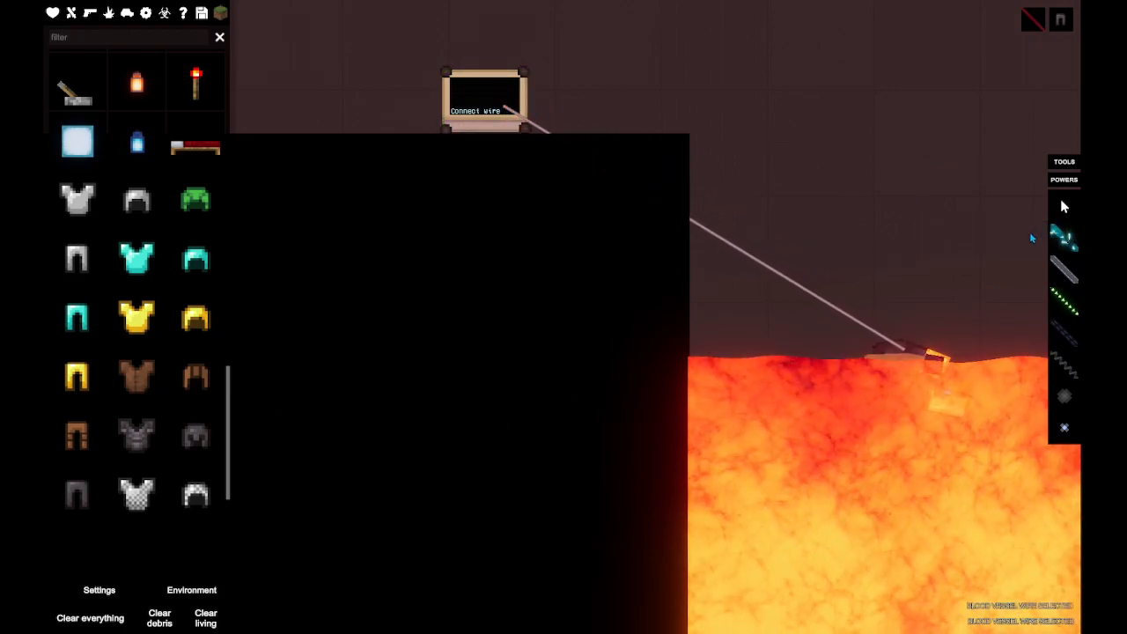
left_click(486, 90)
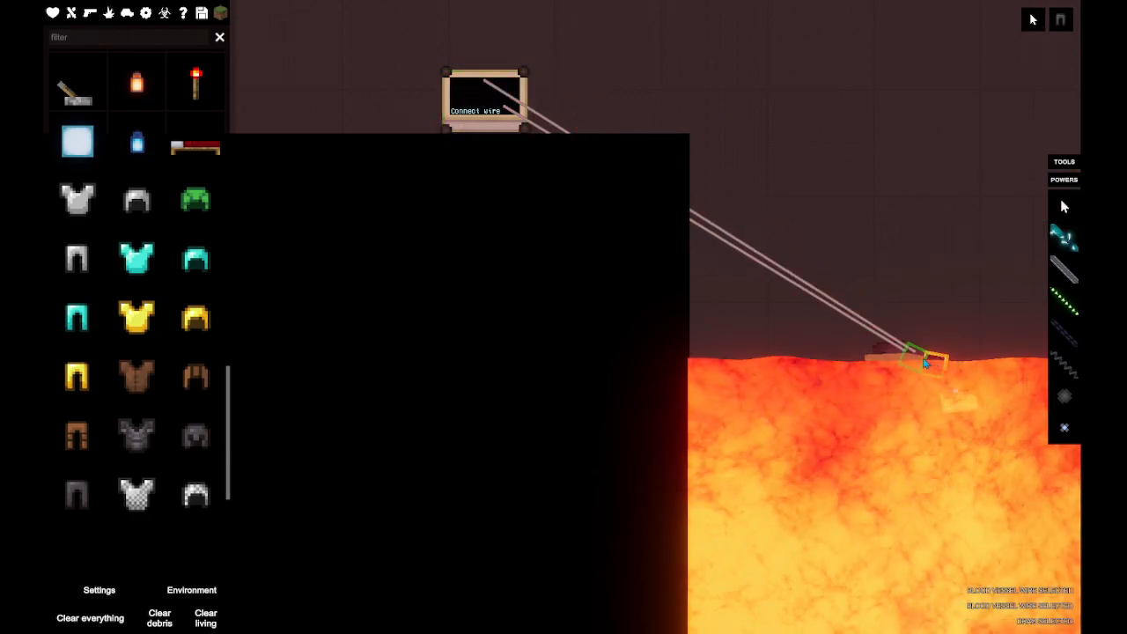
right_click(925, 369)
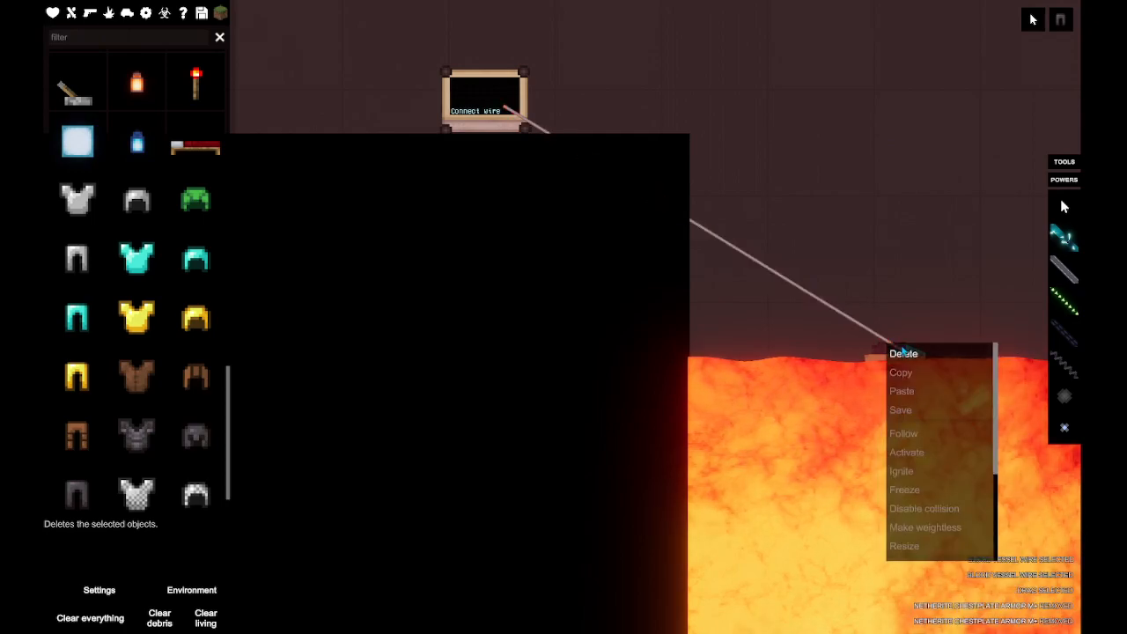
left_click(902, 353)
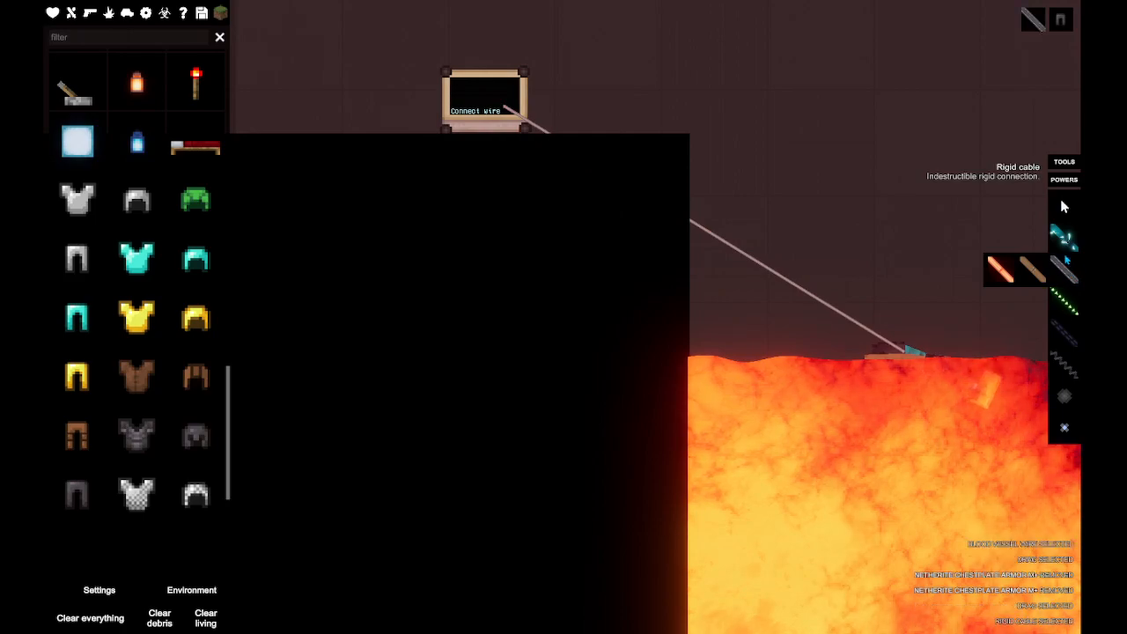
left_click(882, 374)
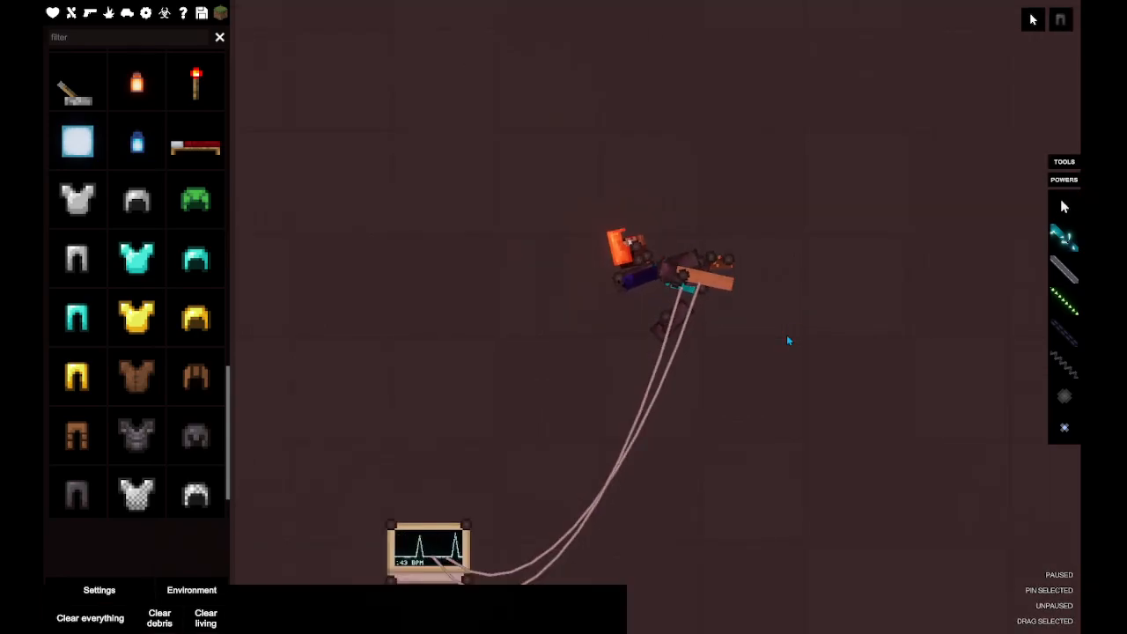
mouse_move(77, 14)
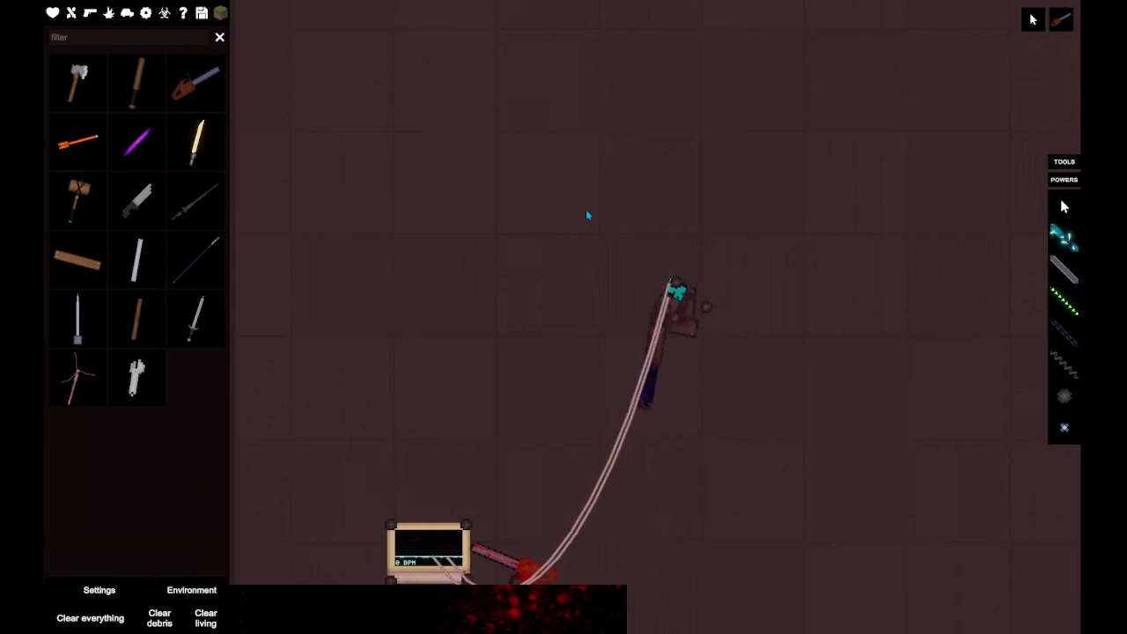
mouse_move(211, 141)
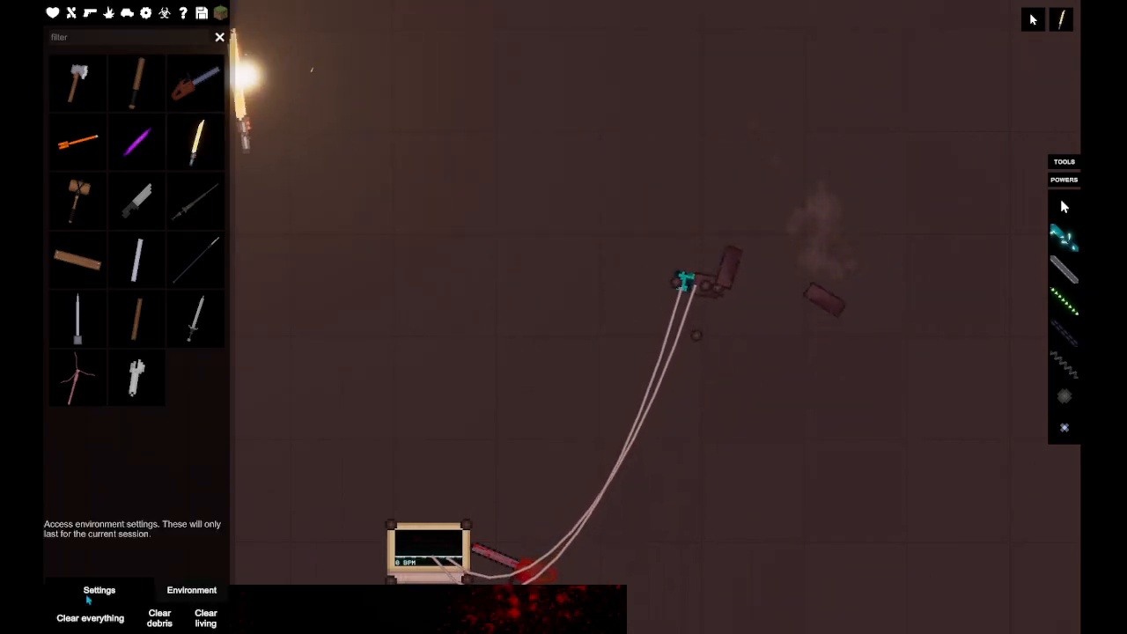
Step: Clear everything from the map and spawn a Steve ragdoll to destroy
left_click(88, 619)
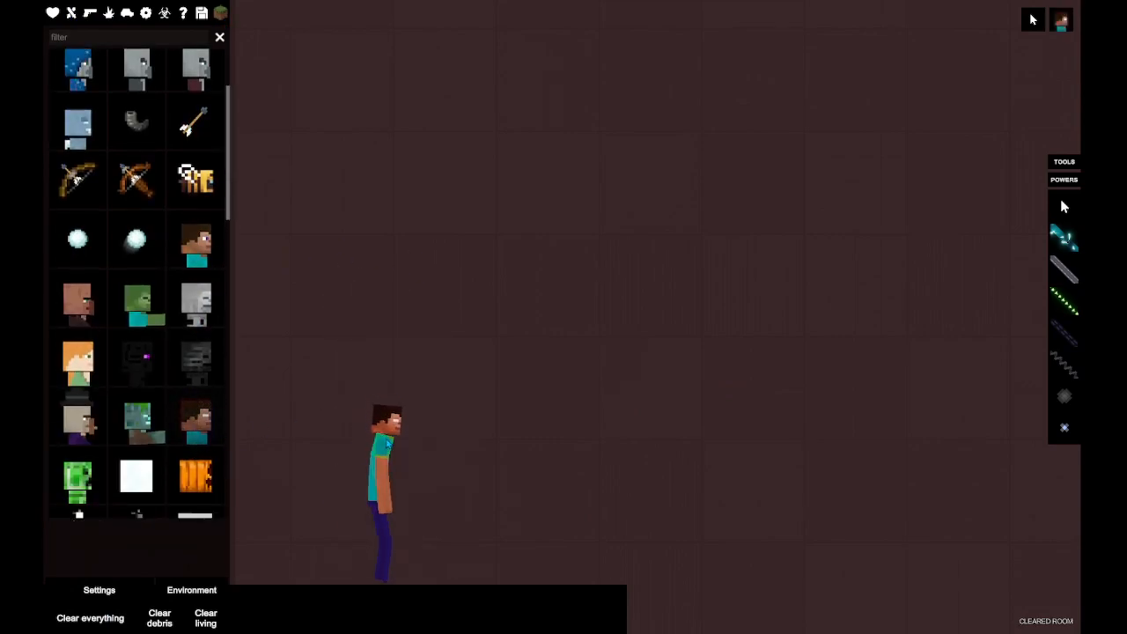
left_click(387, 434)
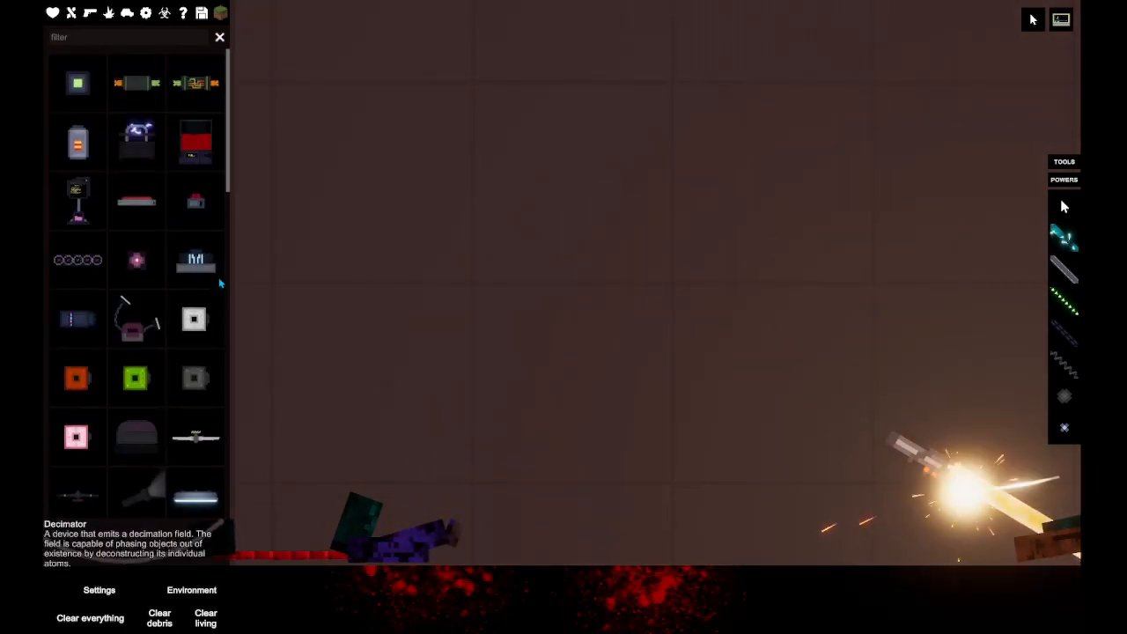
Step: Clear the room and browse the spawn list for the monitor, ragdoll and explosive barrels
left_click(88, 616)
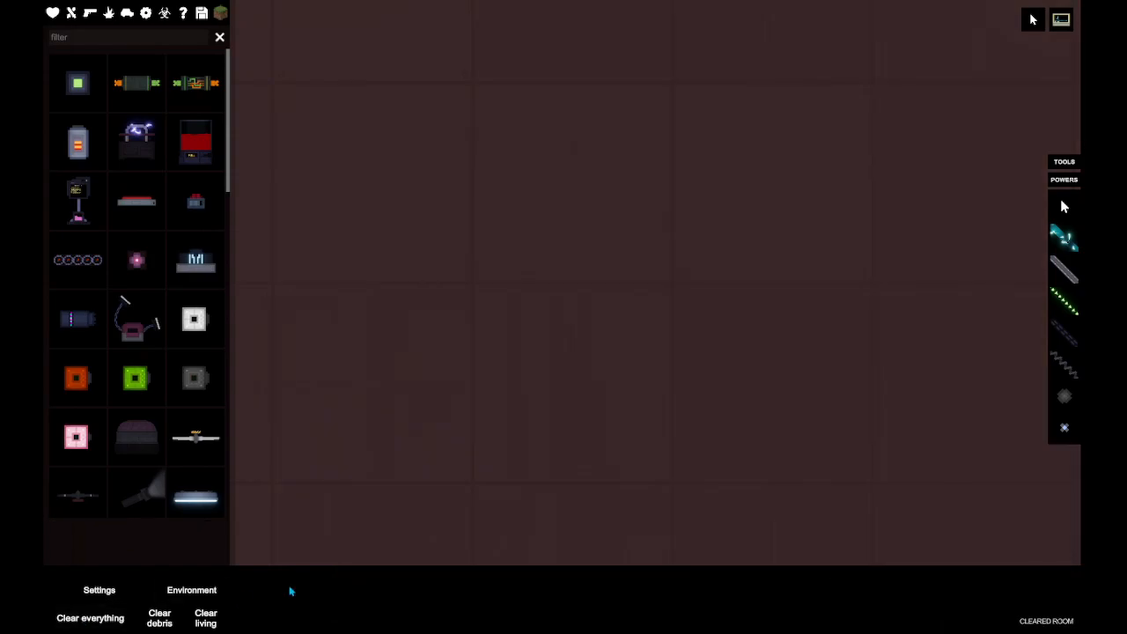
scroll("down", 3)
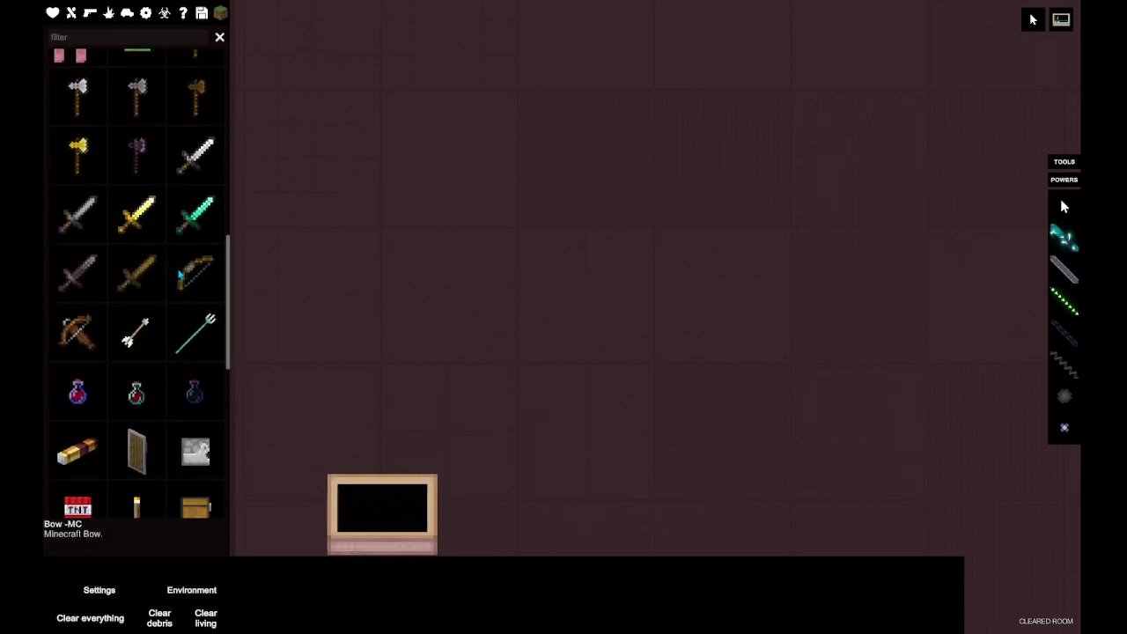
scroll("down", 3)
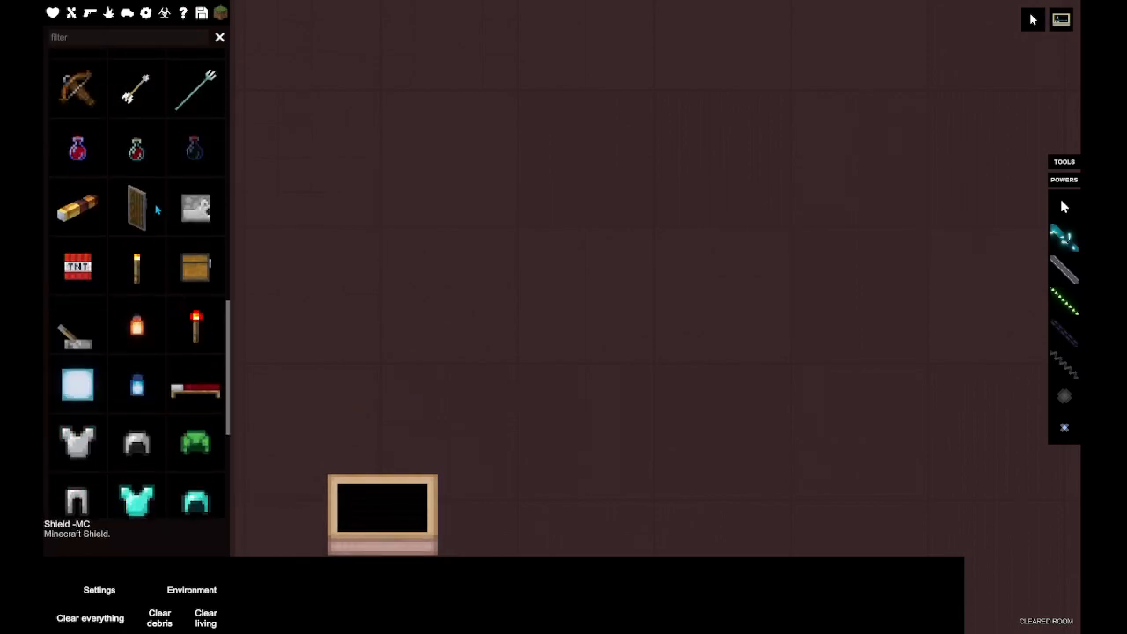
scroll("down", 3)
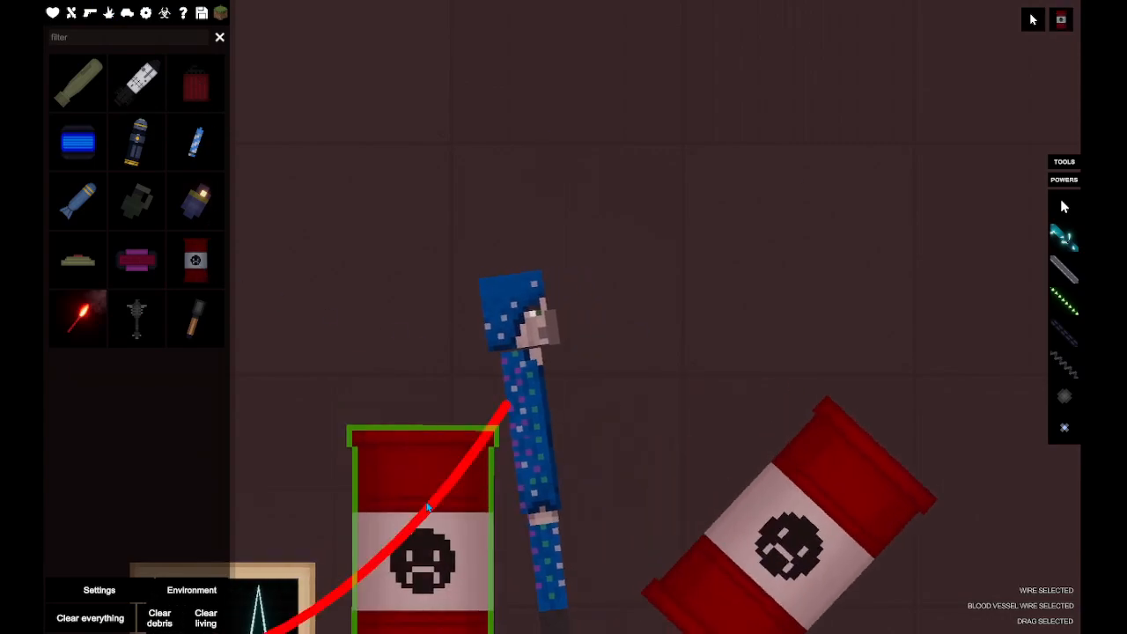
Step: Burn the ragdoll and barrels with pyrokinesis, then return to the normal tools
right_click(426, 507)
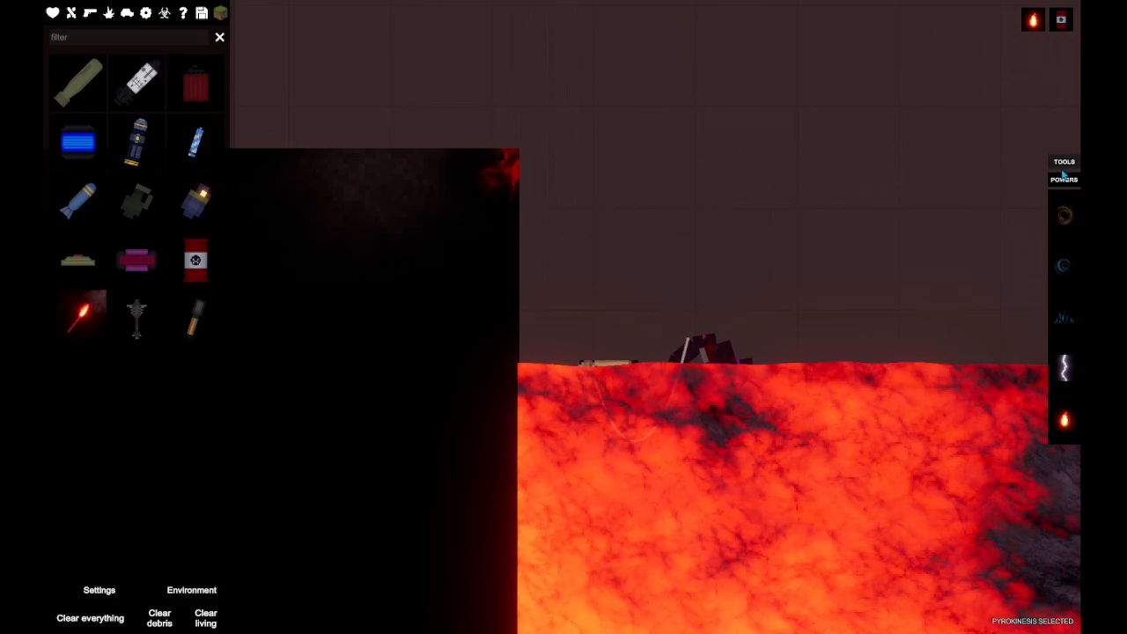
left_click(1064, 162)
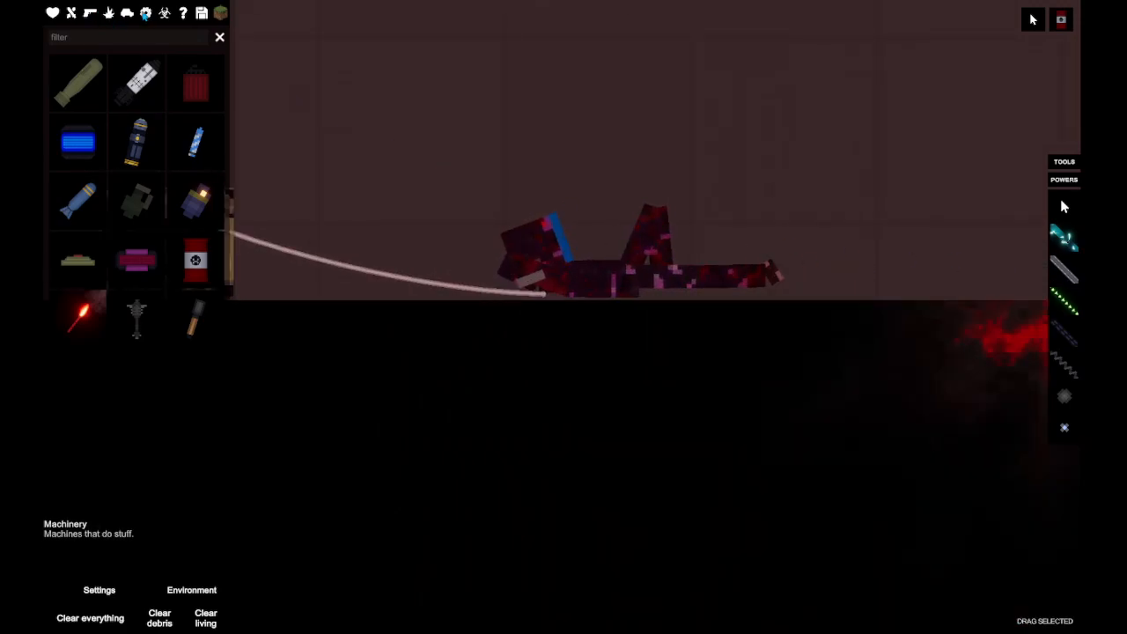
Step: Delete the extra heart monitor, leaving one wired to the burned ragdoll
scroll("down", 3)
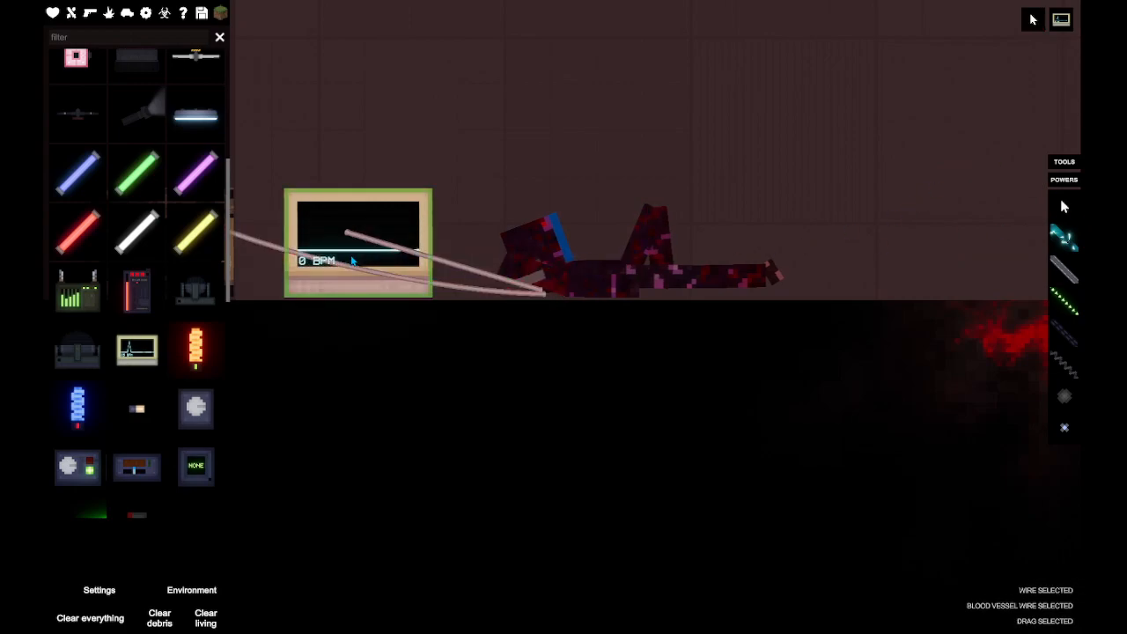
right_click(352, 261)
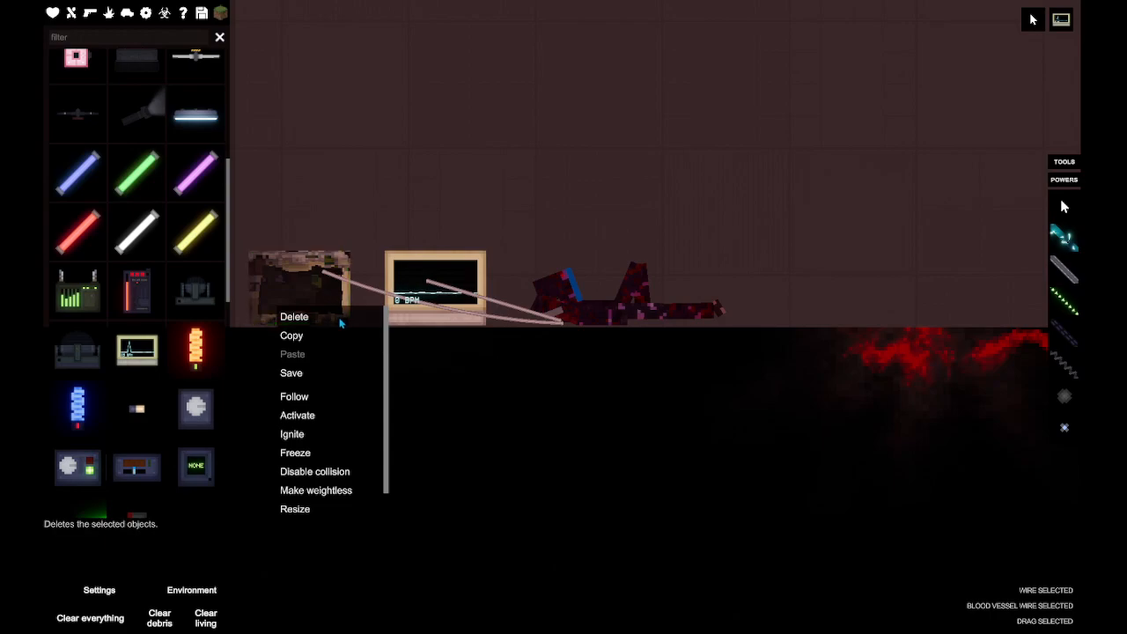
left_click(294, 317)
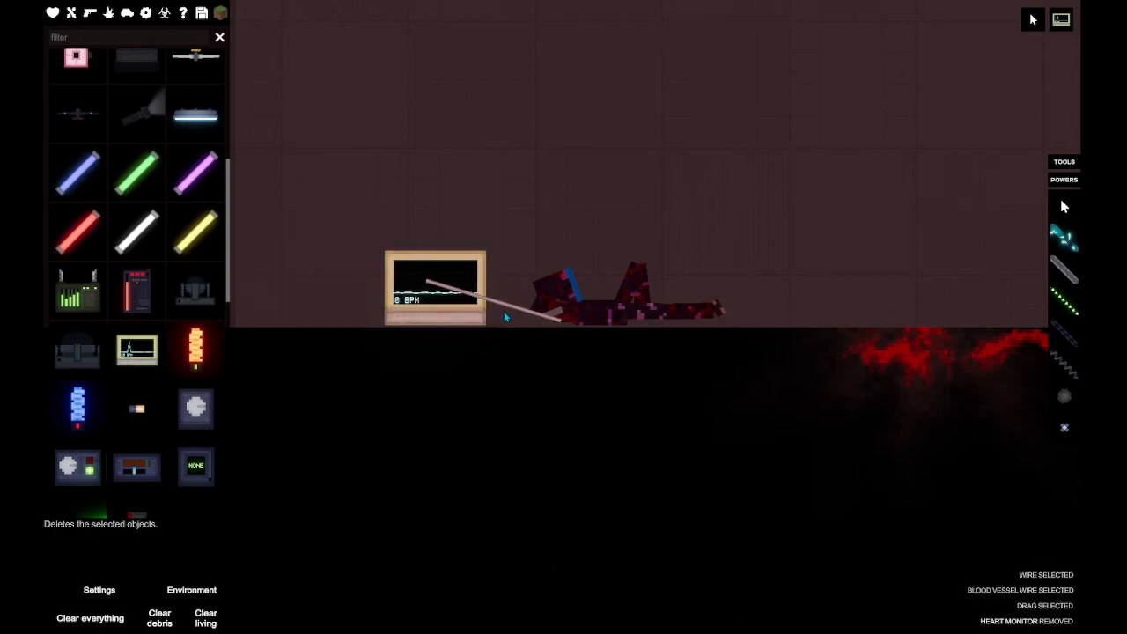
mouse_move(77, 12)
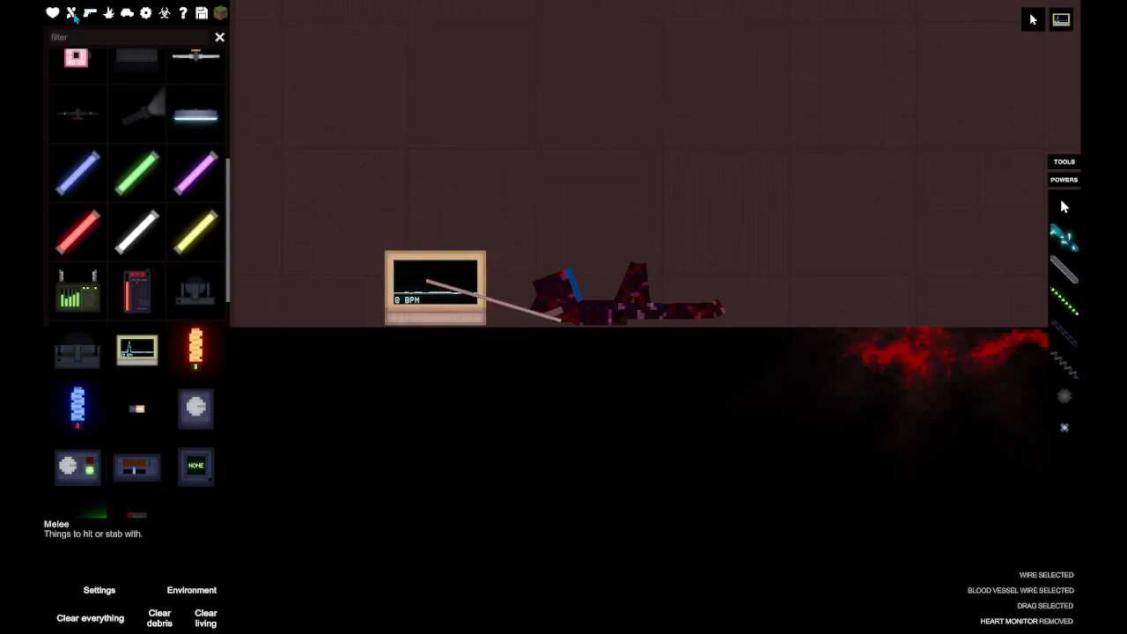